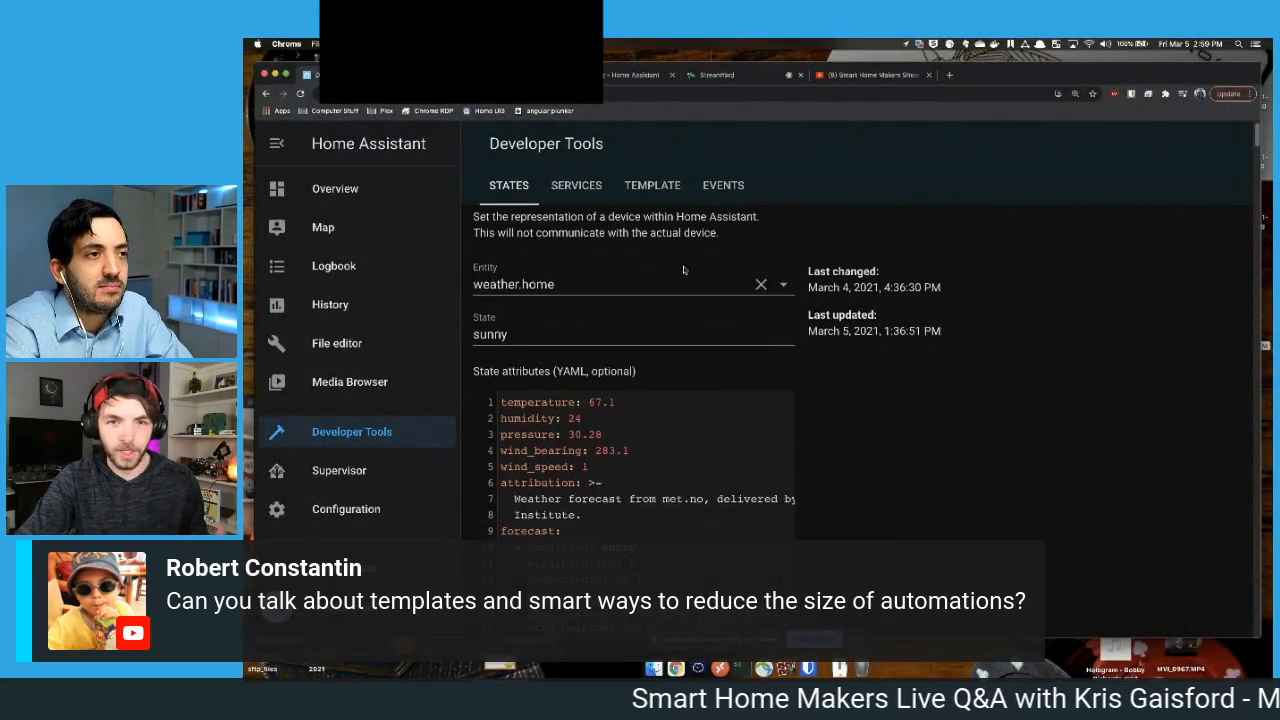
- Scroll through weather.home's attributes, then switch to the Template tab's default example
scroll("down", 3)
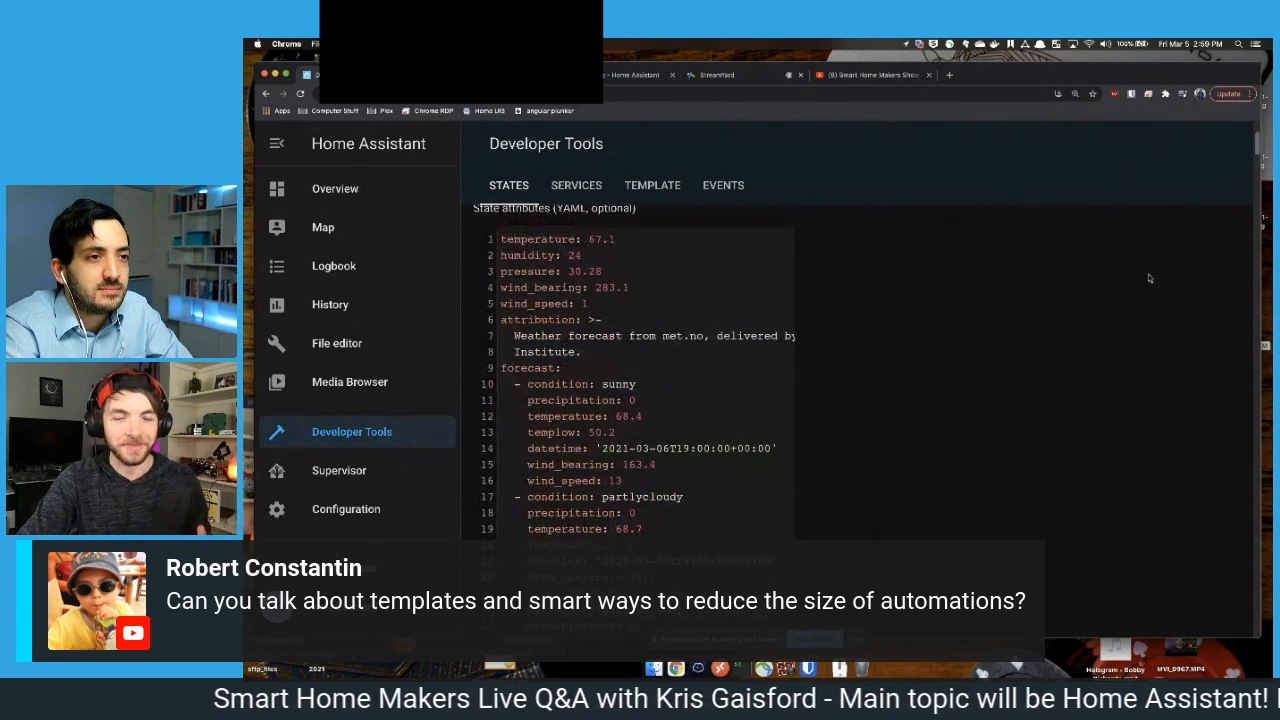
scroll("up", 3)
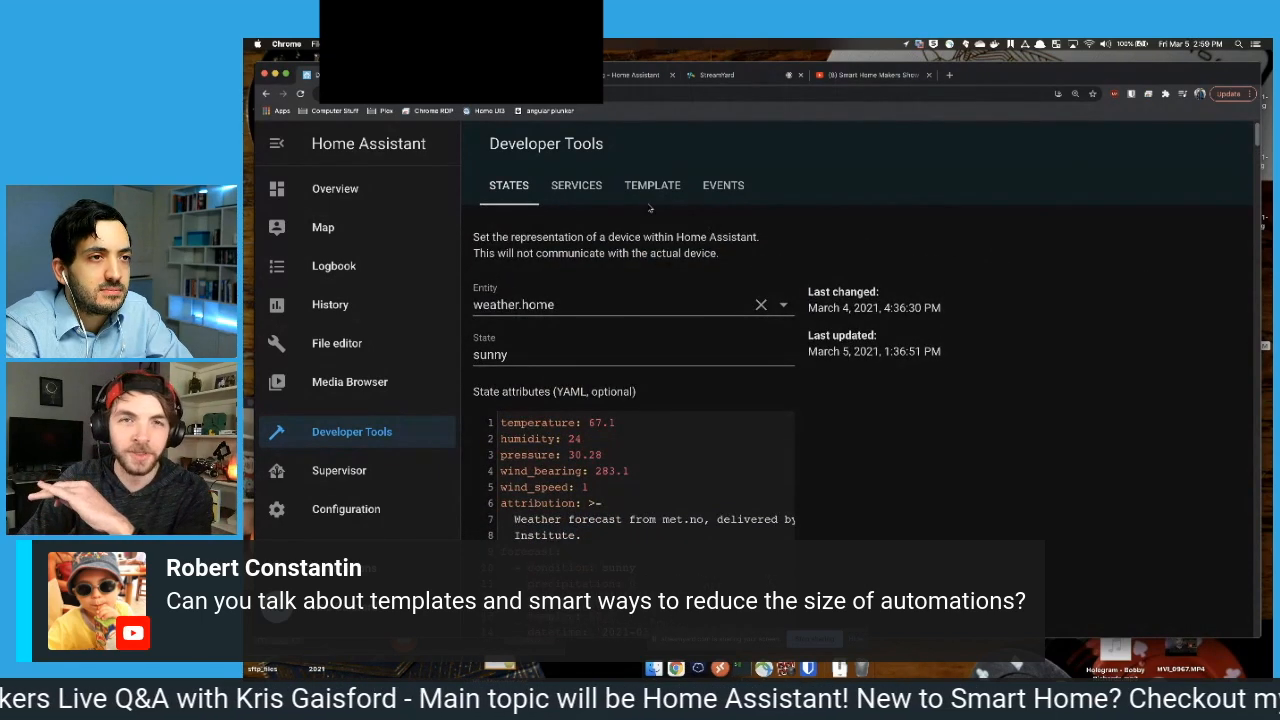
left_click(652, 184)
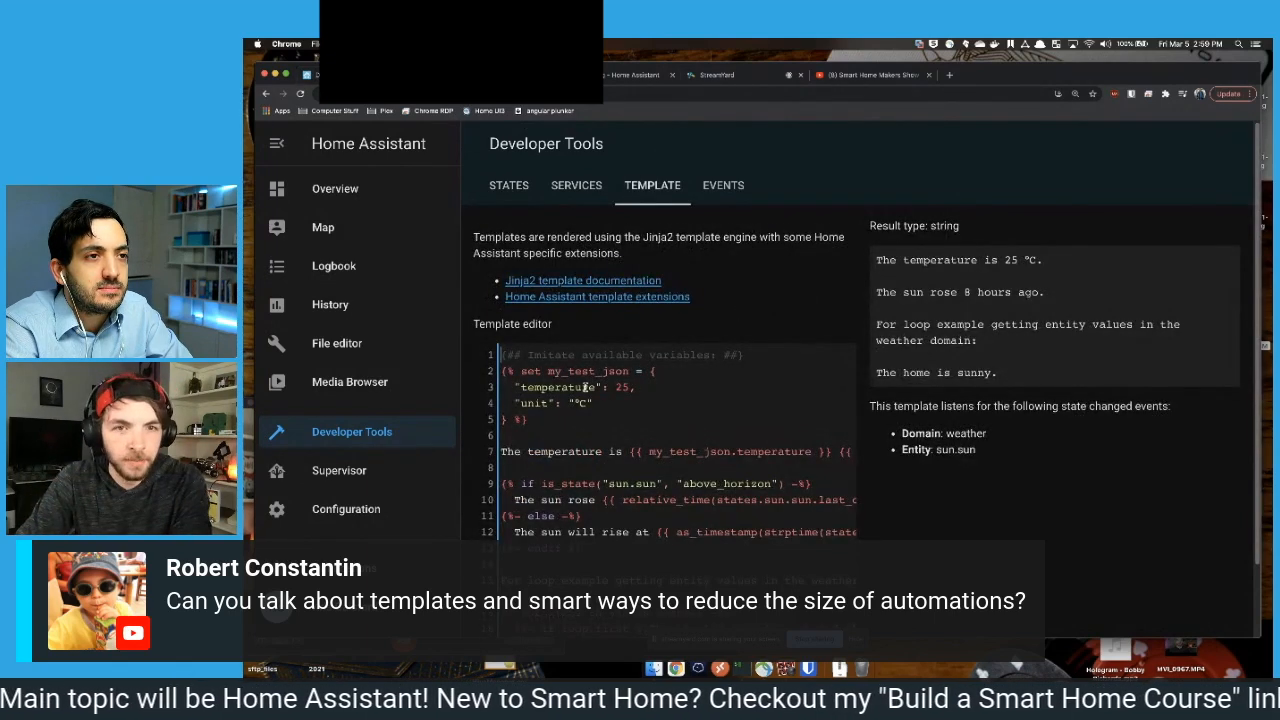
scroll("down", 3)
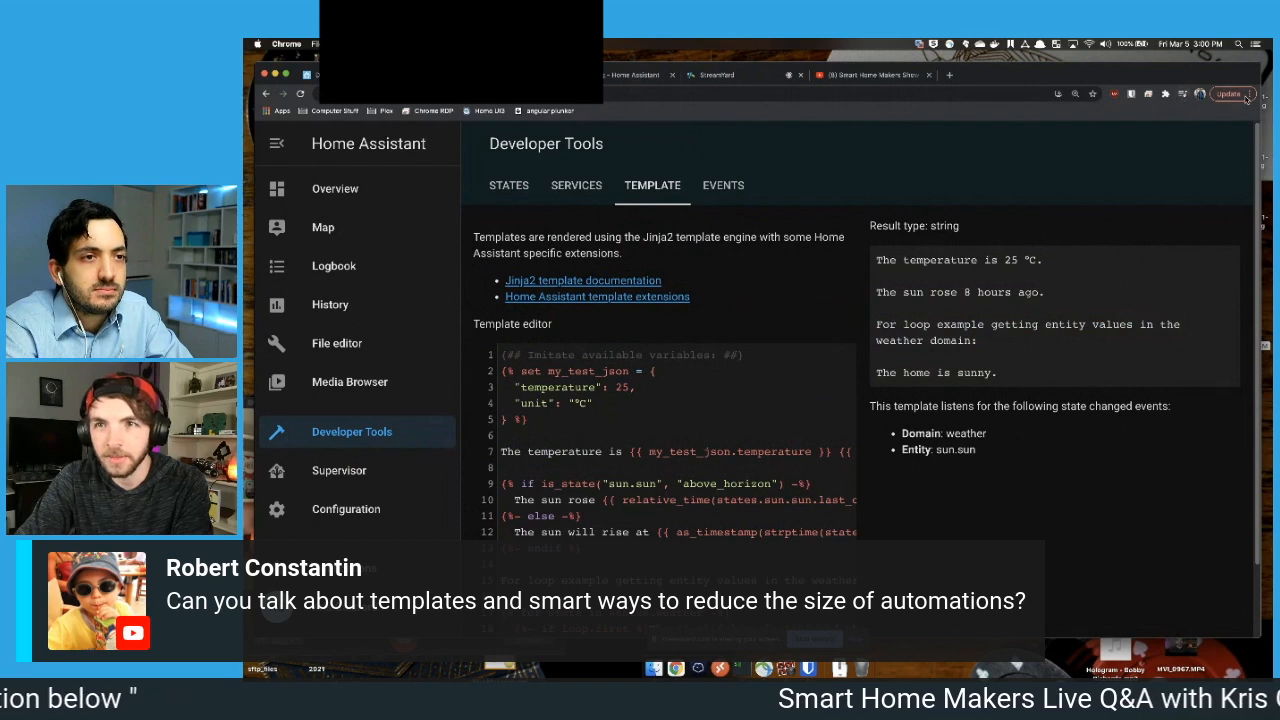
- Zoom the page out one level from Chrome's menu to fit more of the template
left_click(1248, 94)
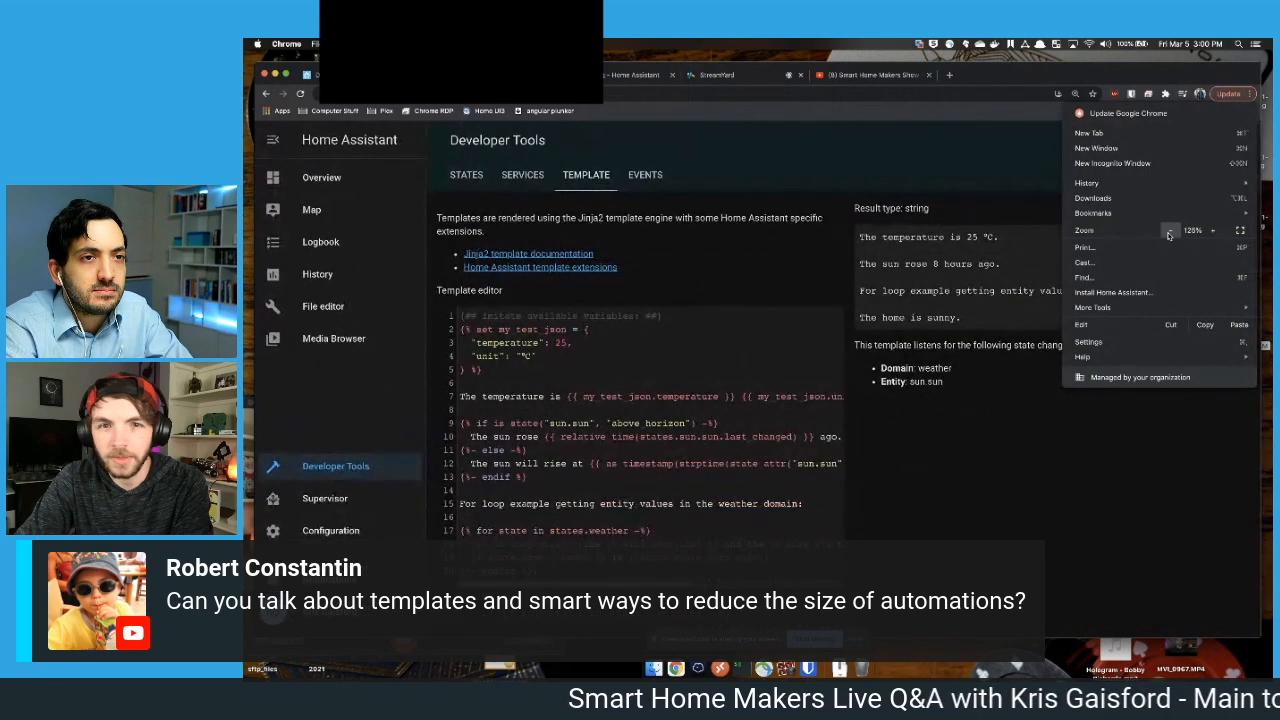
left_click(774, 488)
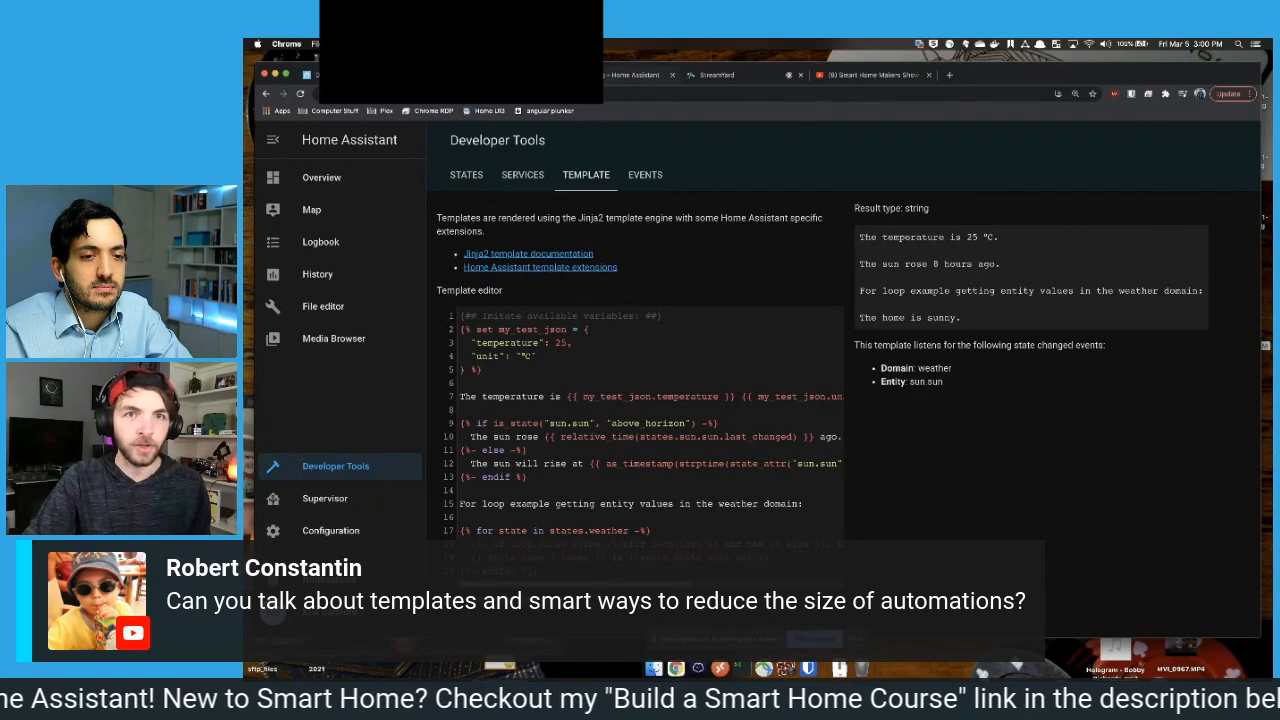
- Check weather.home's temperature attribute and delete the my_test_json temperature example lines
left_click(466, 174)
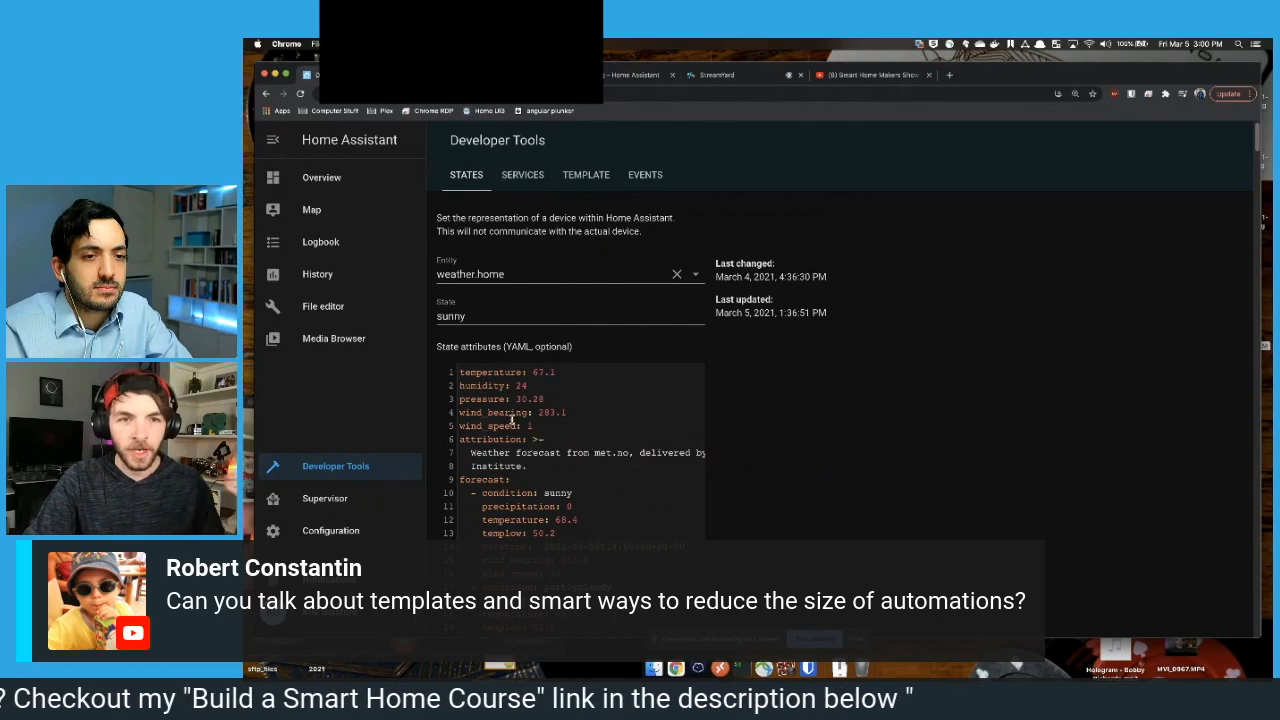
scroll("down", 3)
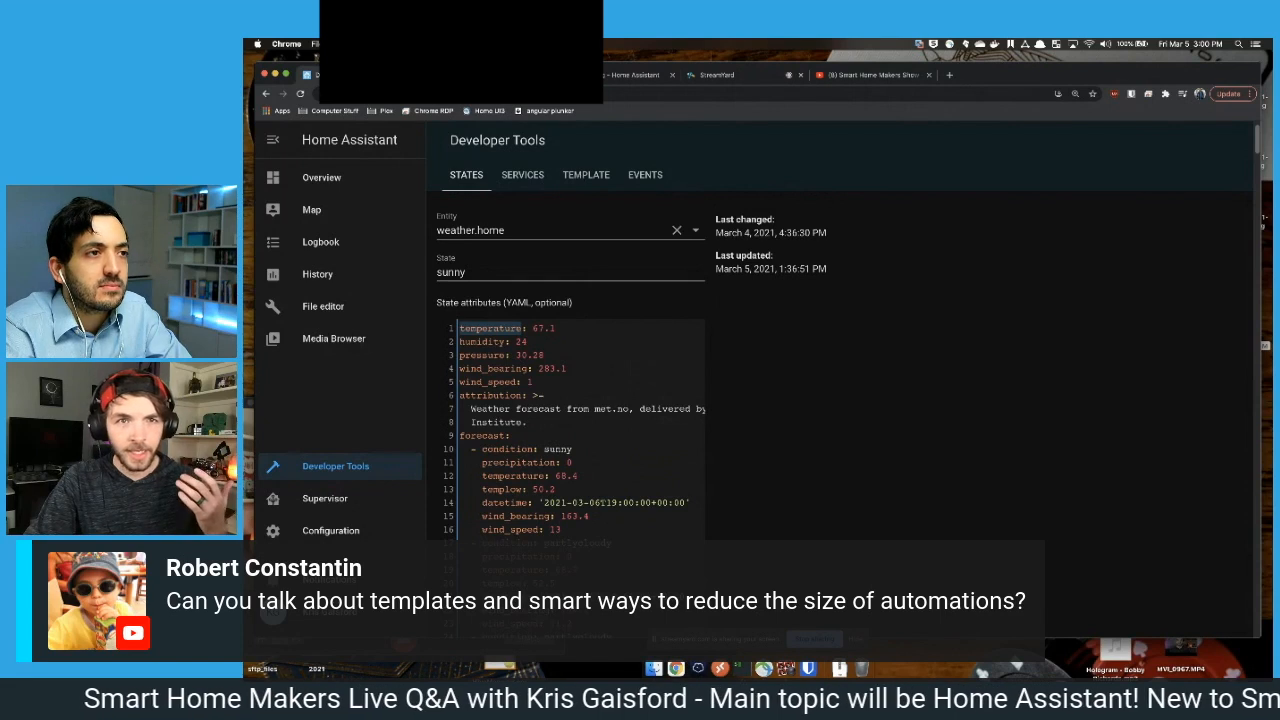
left_click(586, 174)
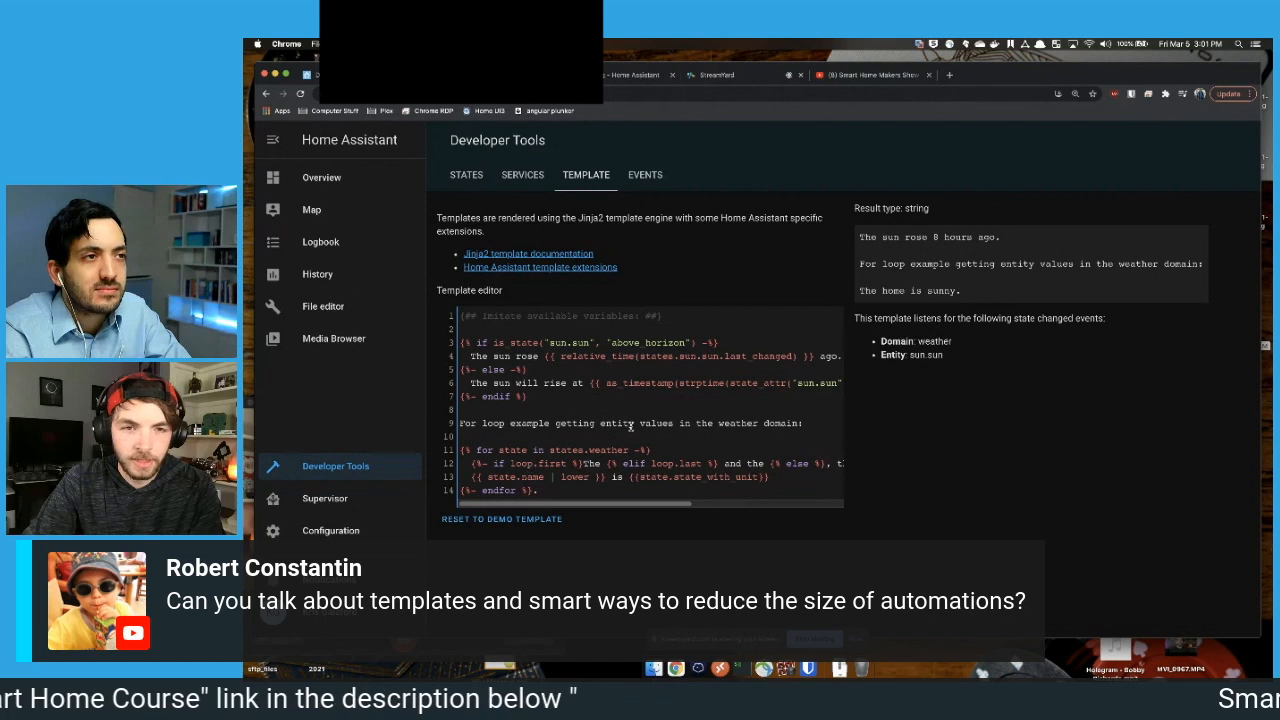
- Open the 'Home Assistant template extensions' docs at the States functions section
double_click(892, 290)
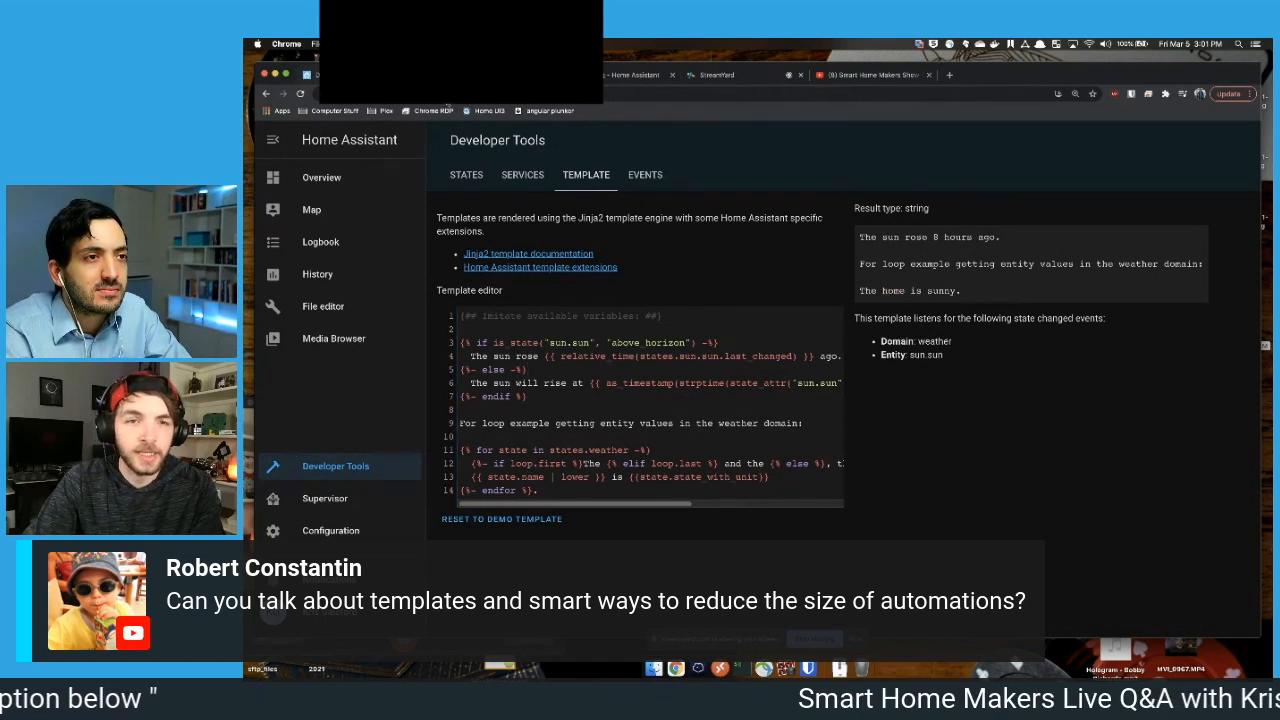
left_click(466, 174)
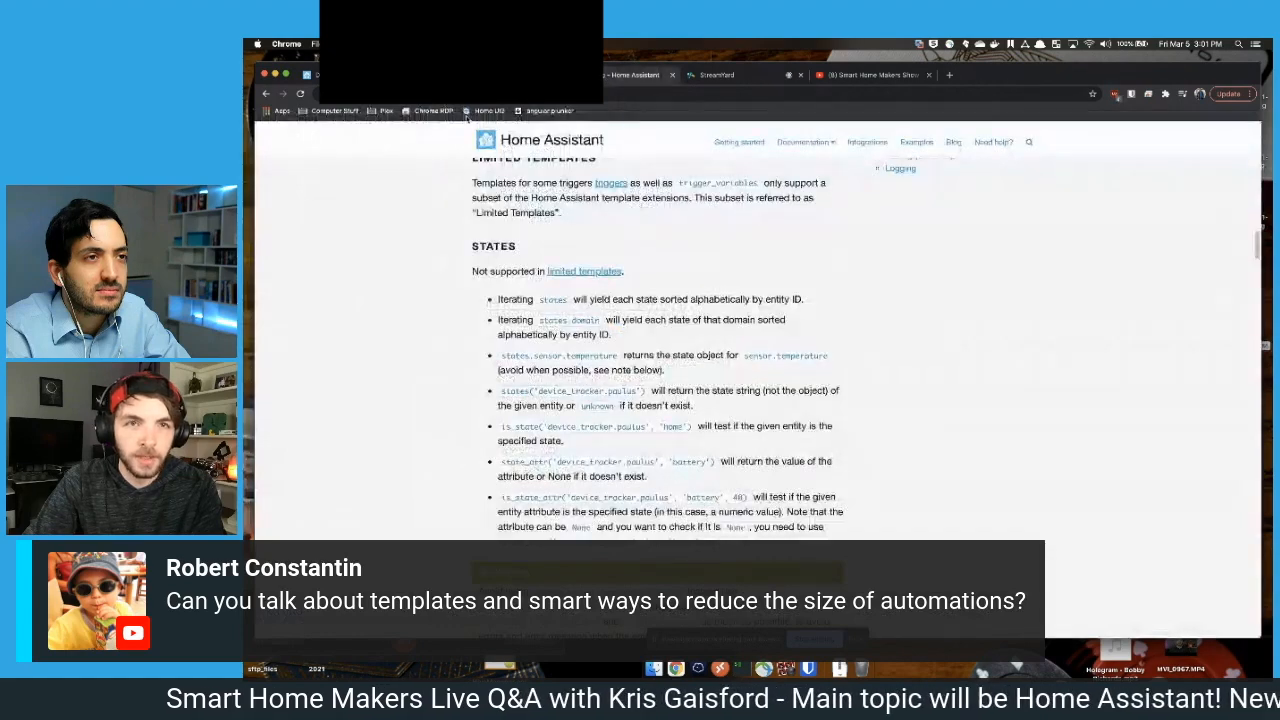
- Scroll the templating docs, then return to weather.home's attributes in Developer Tools
scroll("up", 3)
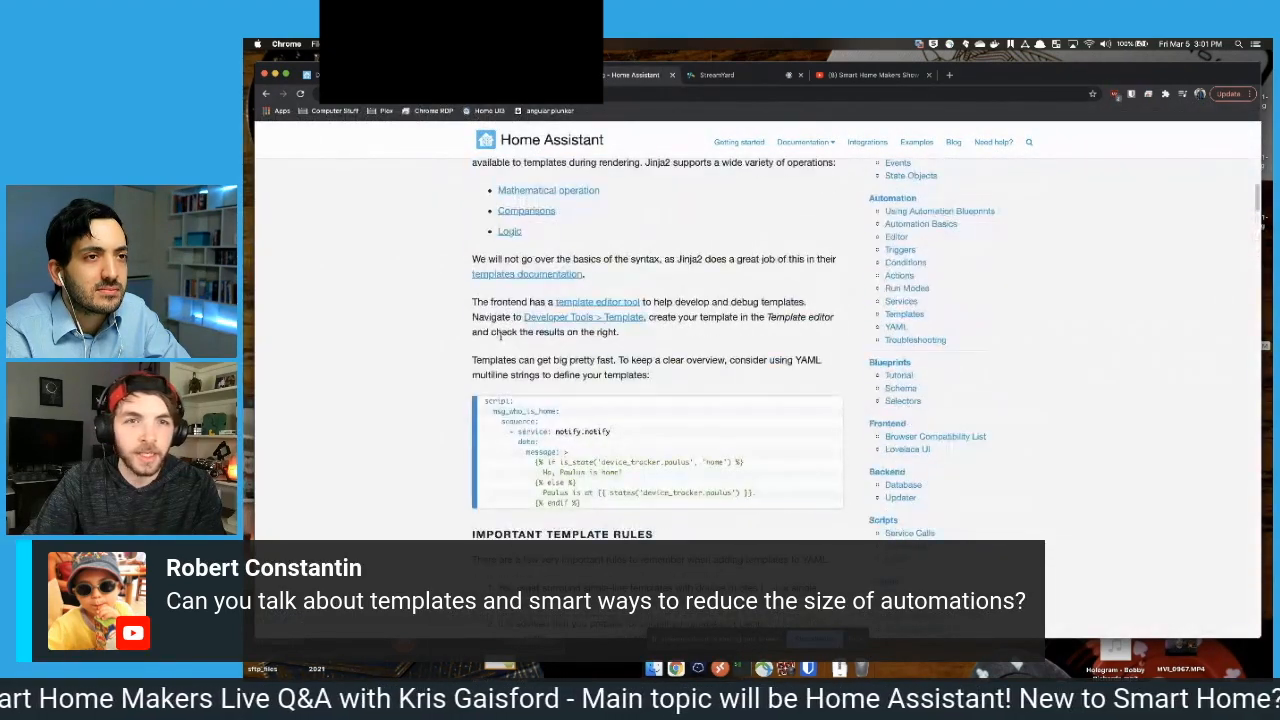
scroll("up", 3)
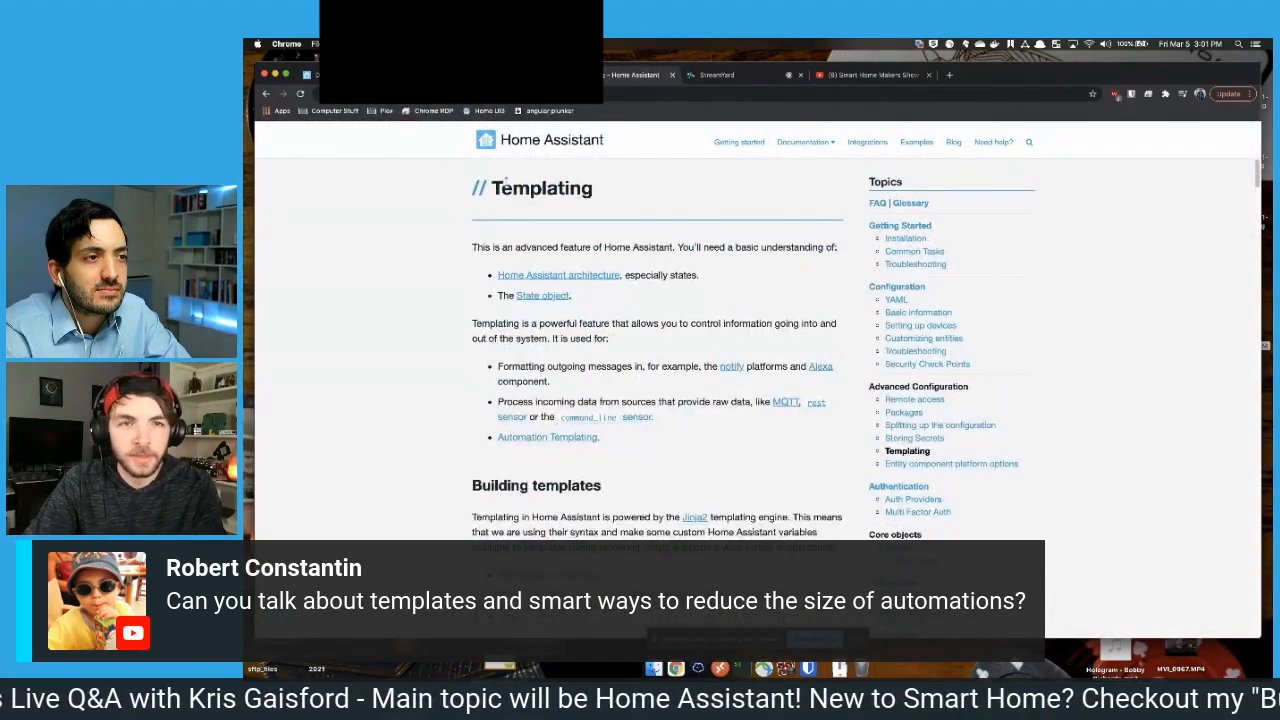
scroll("down", 3)
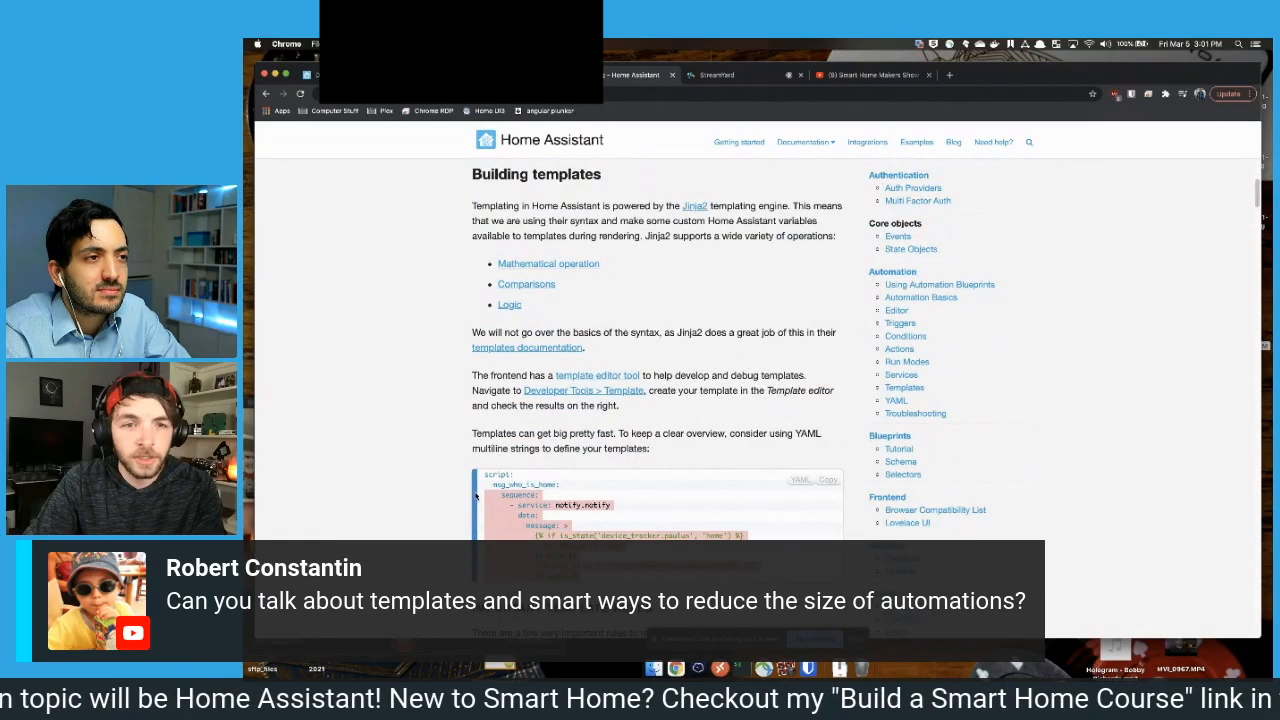
scroll("down", 3)
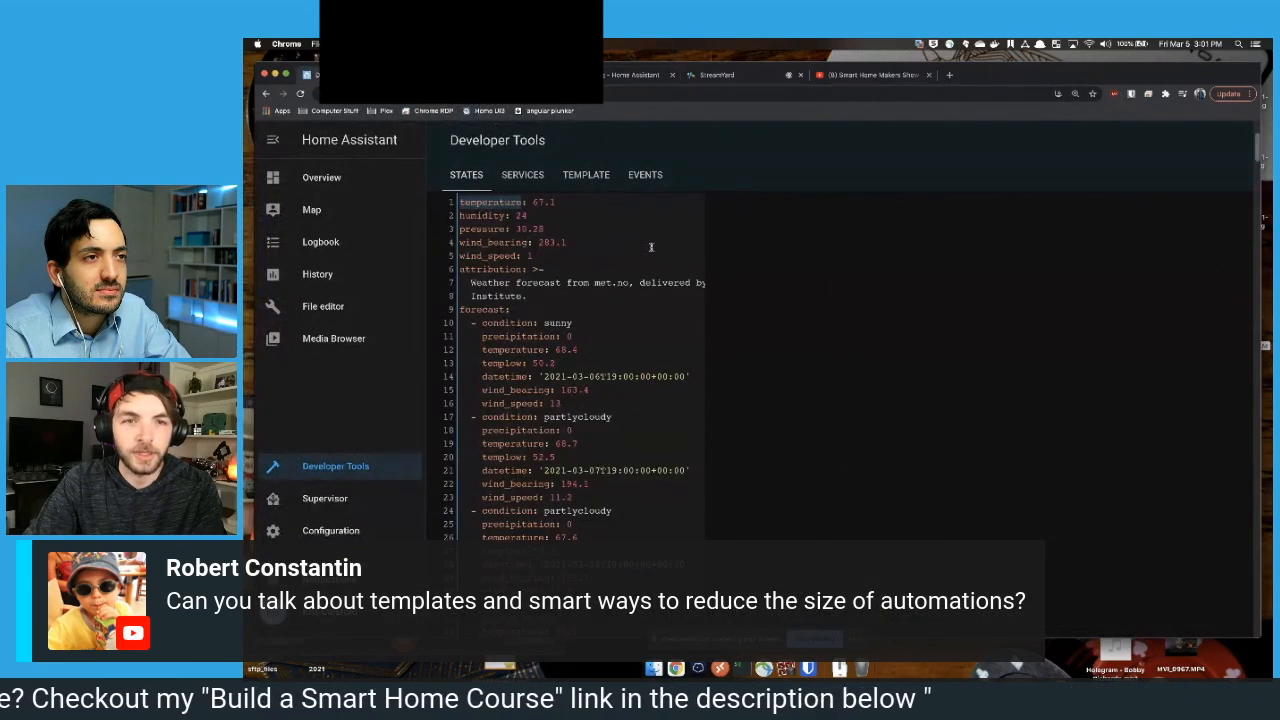
- Select weather.home's temperature value 67.1, then return to the templating docs
scroll("down", 3)
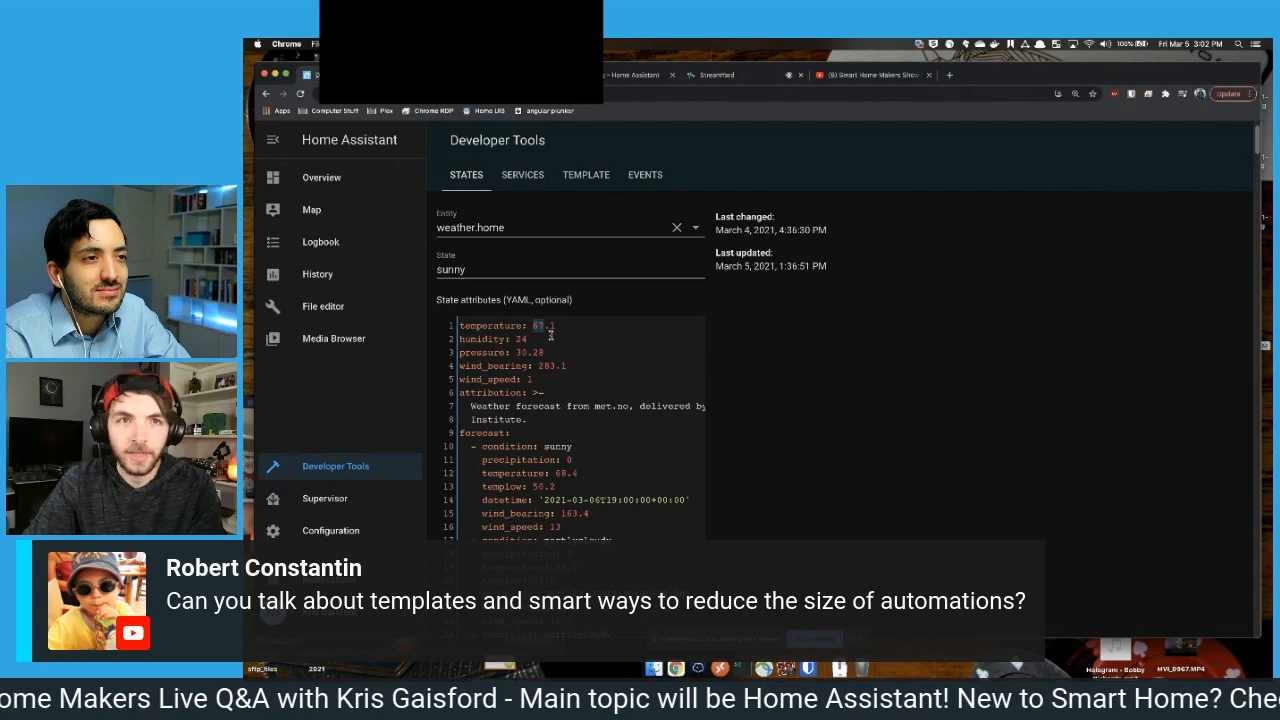
left_click(586, 174)
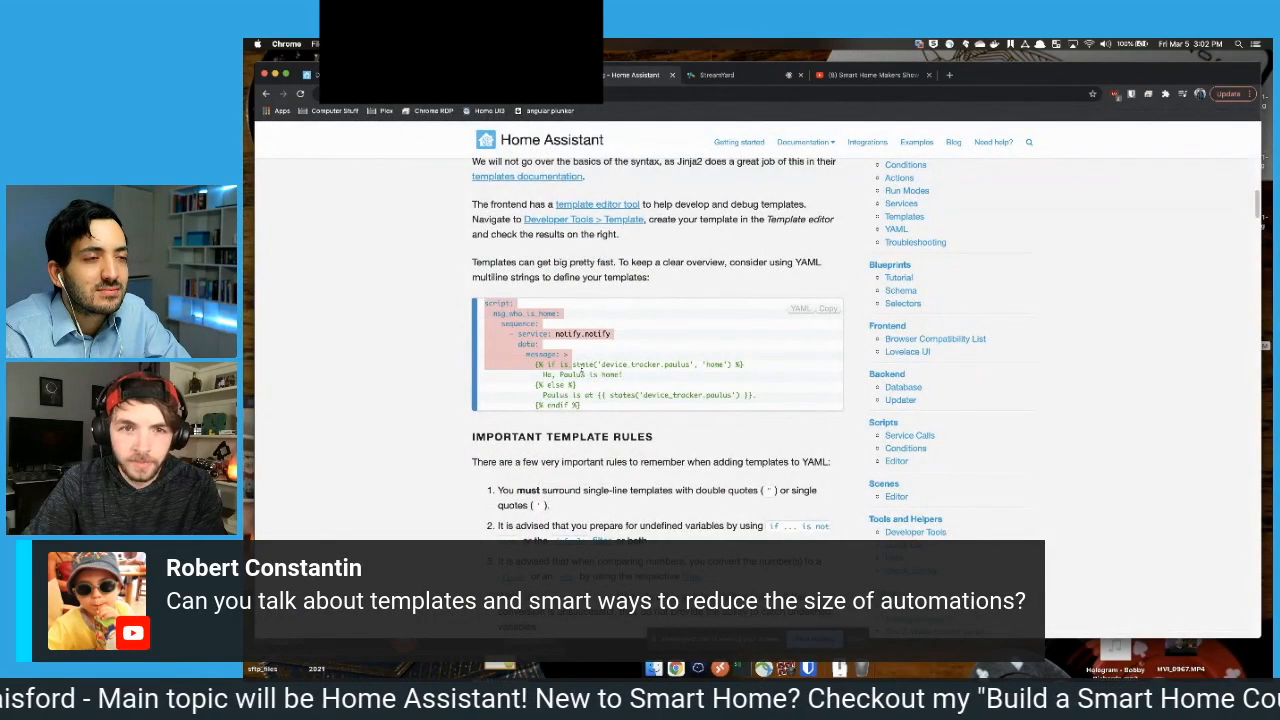
- Copy the state_attr function from the docs and delete the sun example lines
scroll("down", 3)
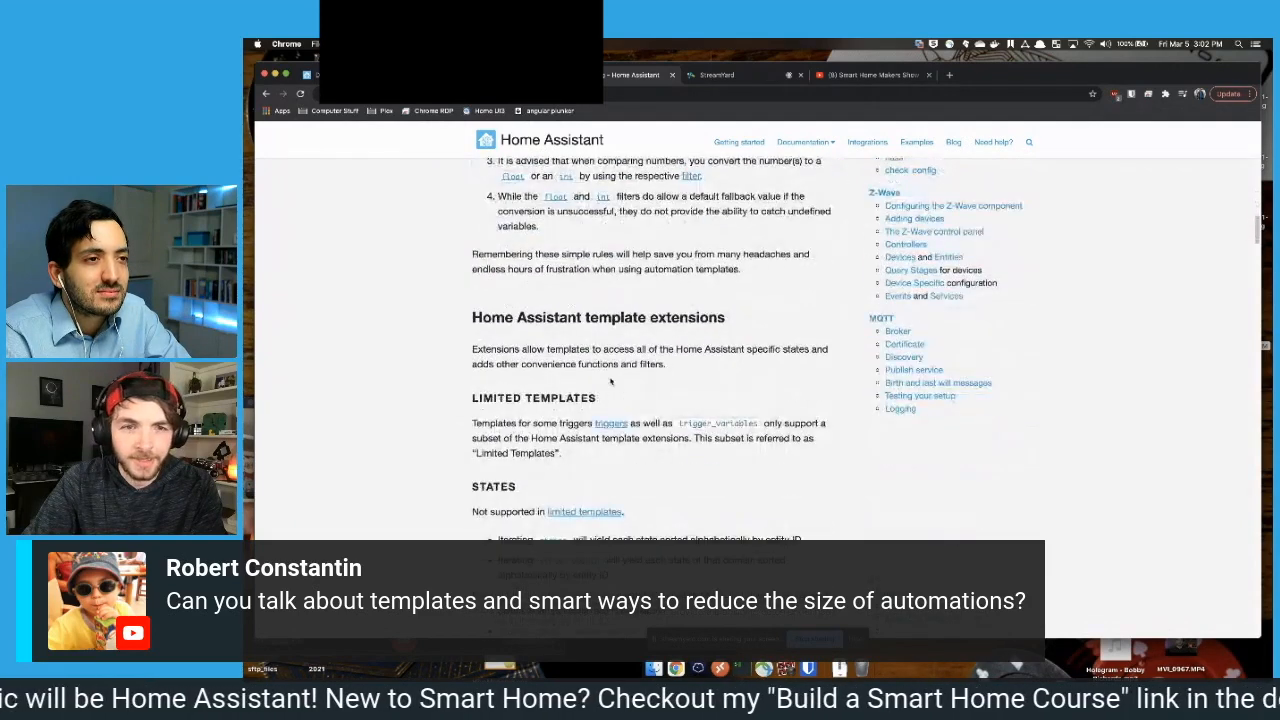
scroll("down", 3)
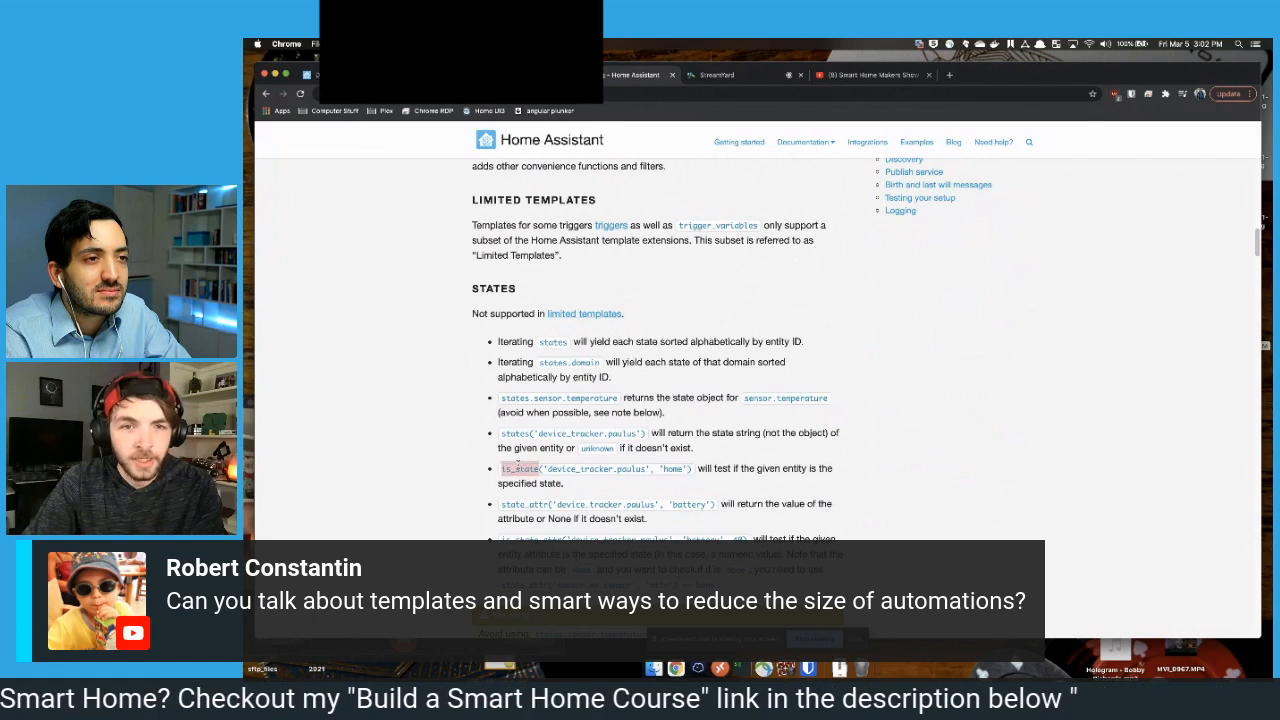
scroll("up", 3)
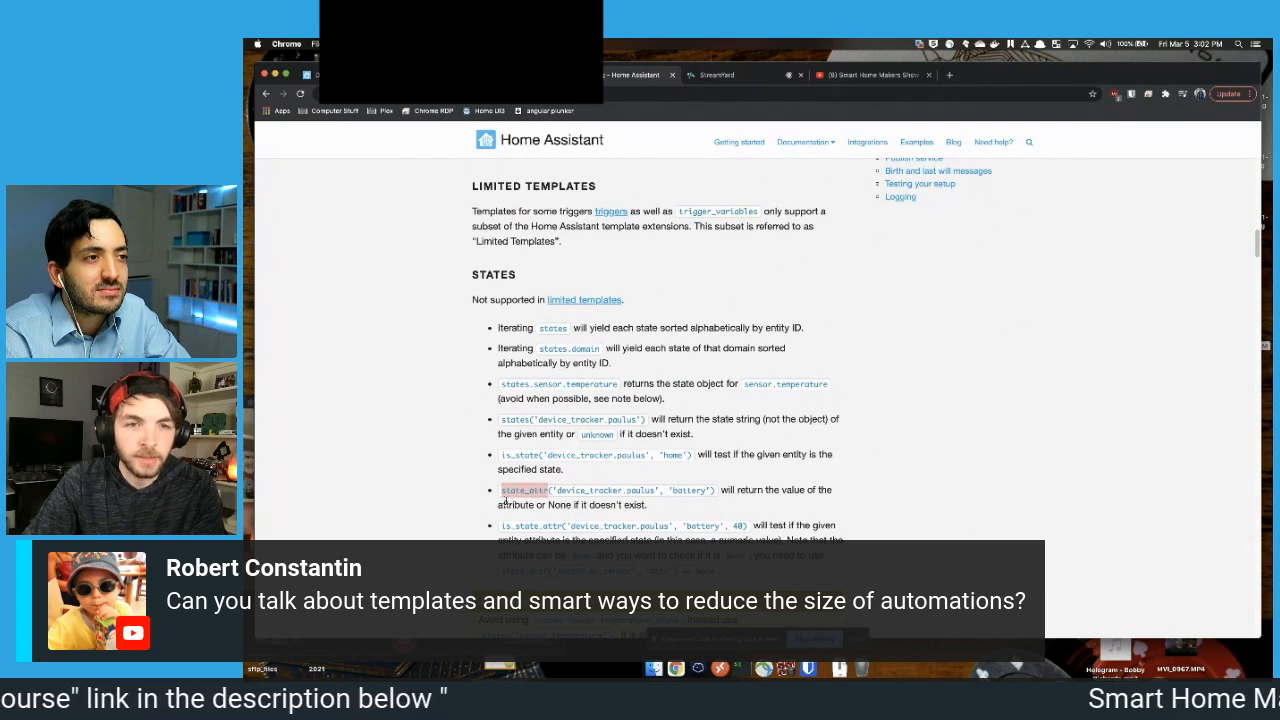
right_click(522, 490)
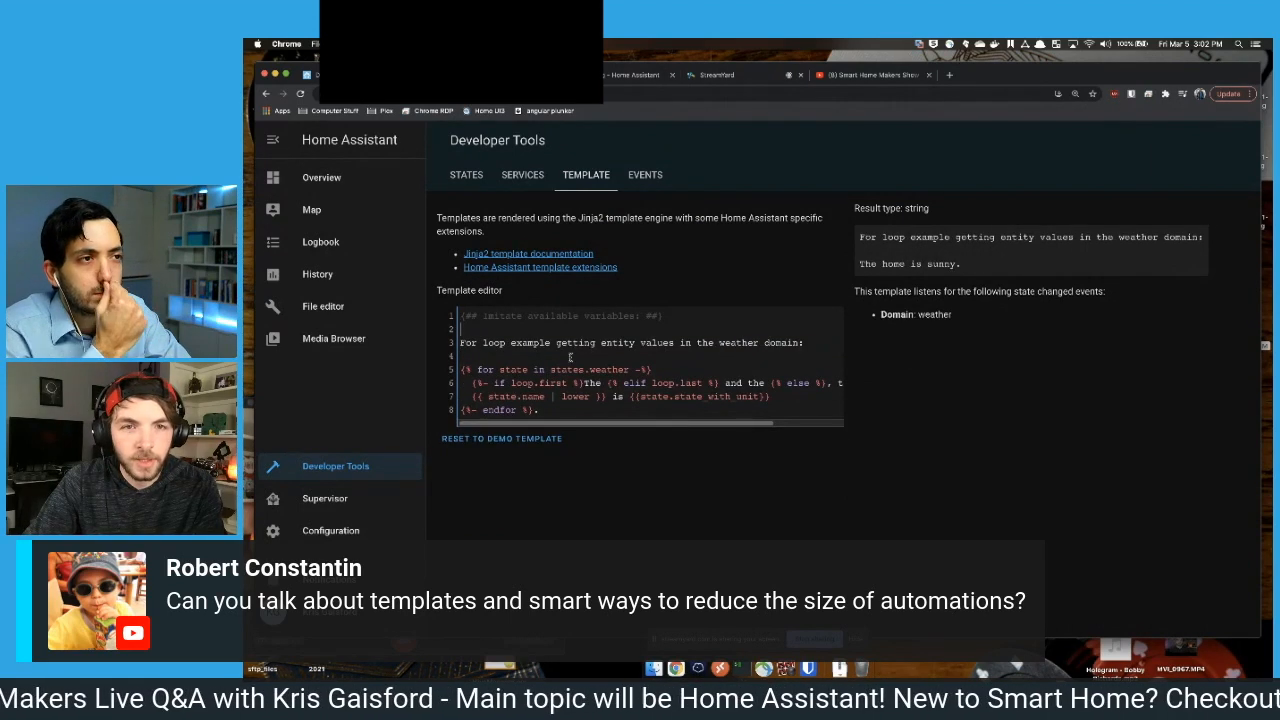
- Insert blank lines after line 3 and start a {{ expression on line 5
double_click(565, 369)
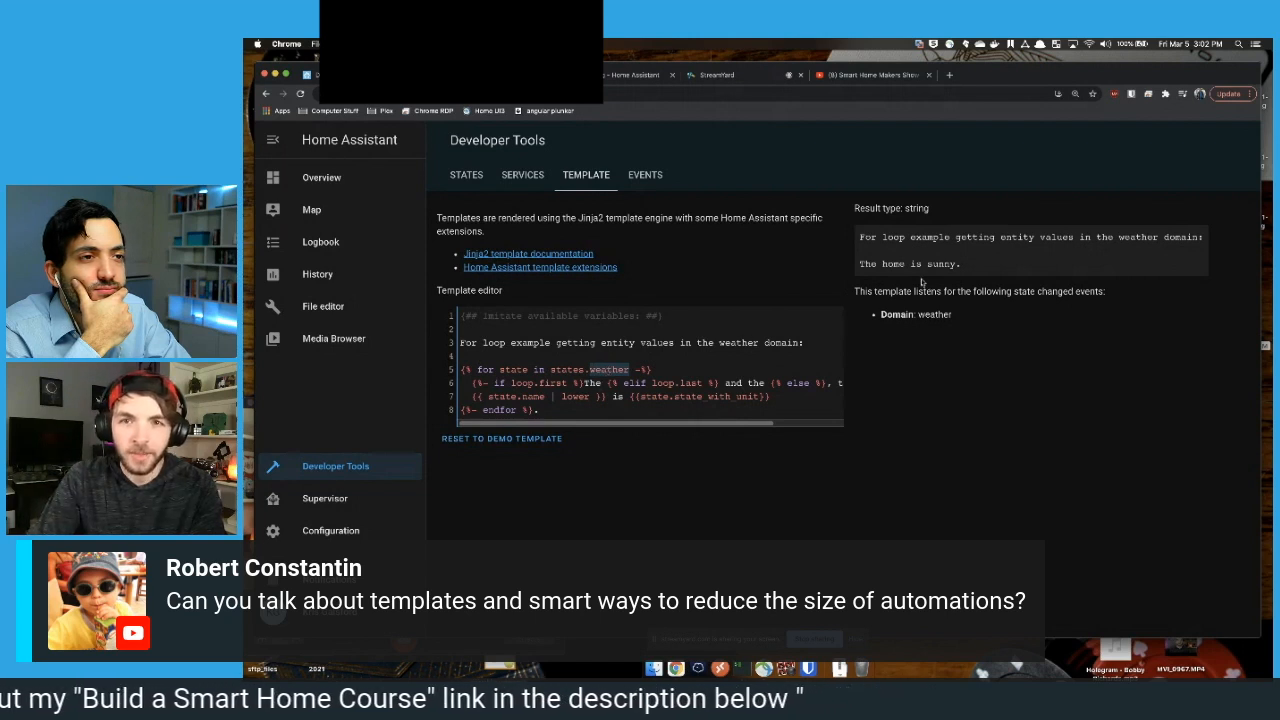
mouse_move(890, 282)
type("{{")
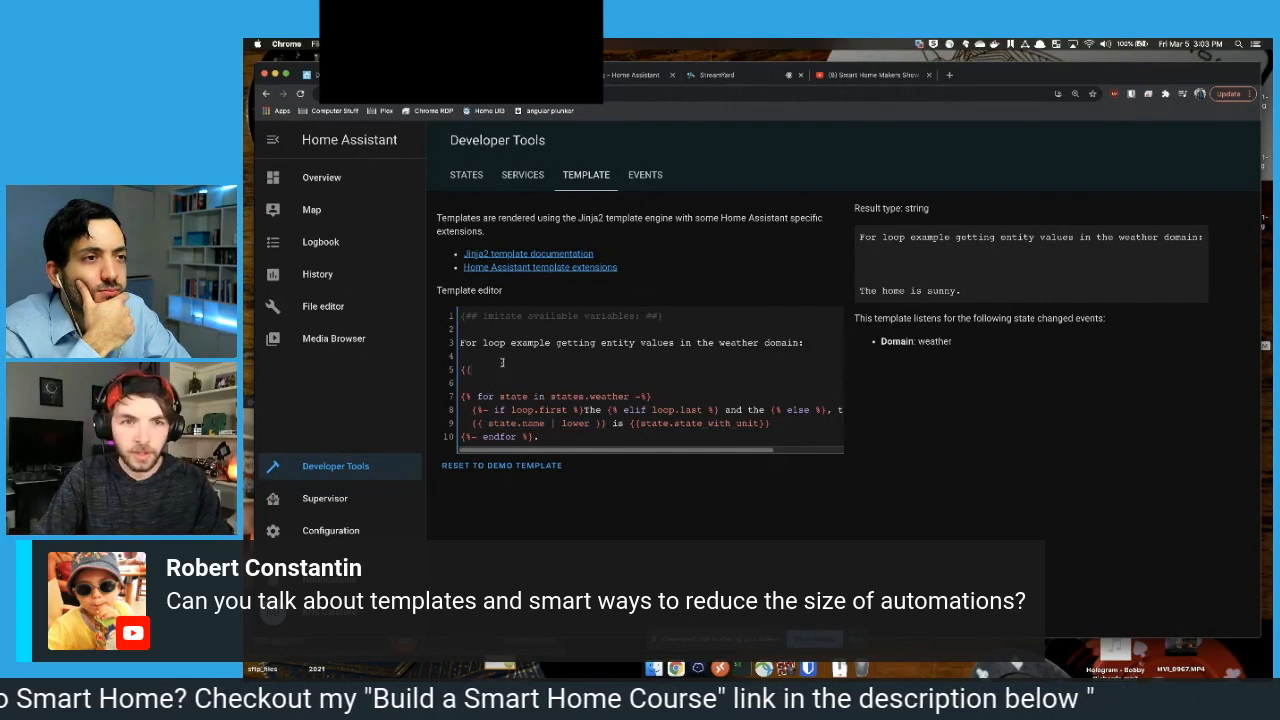
- Render 'This is text' as a test, delete it, and leave an empty {{}} expression
type("}}")
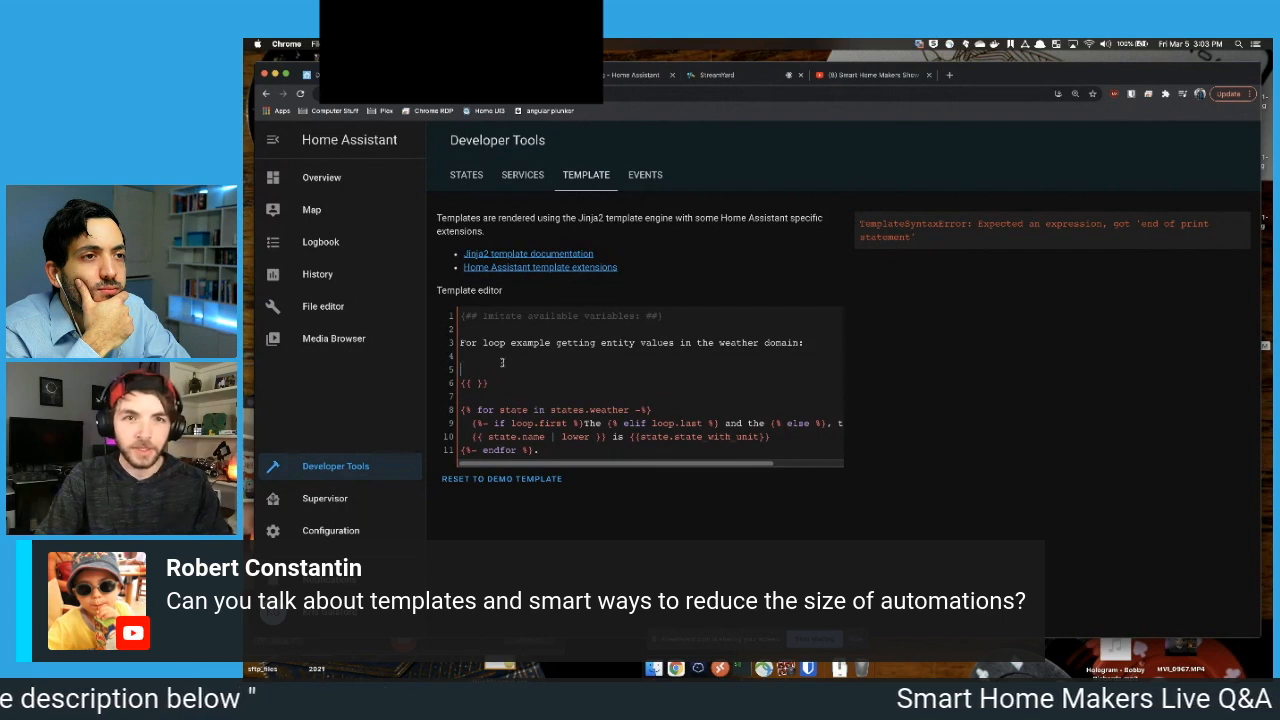
type("This is")
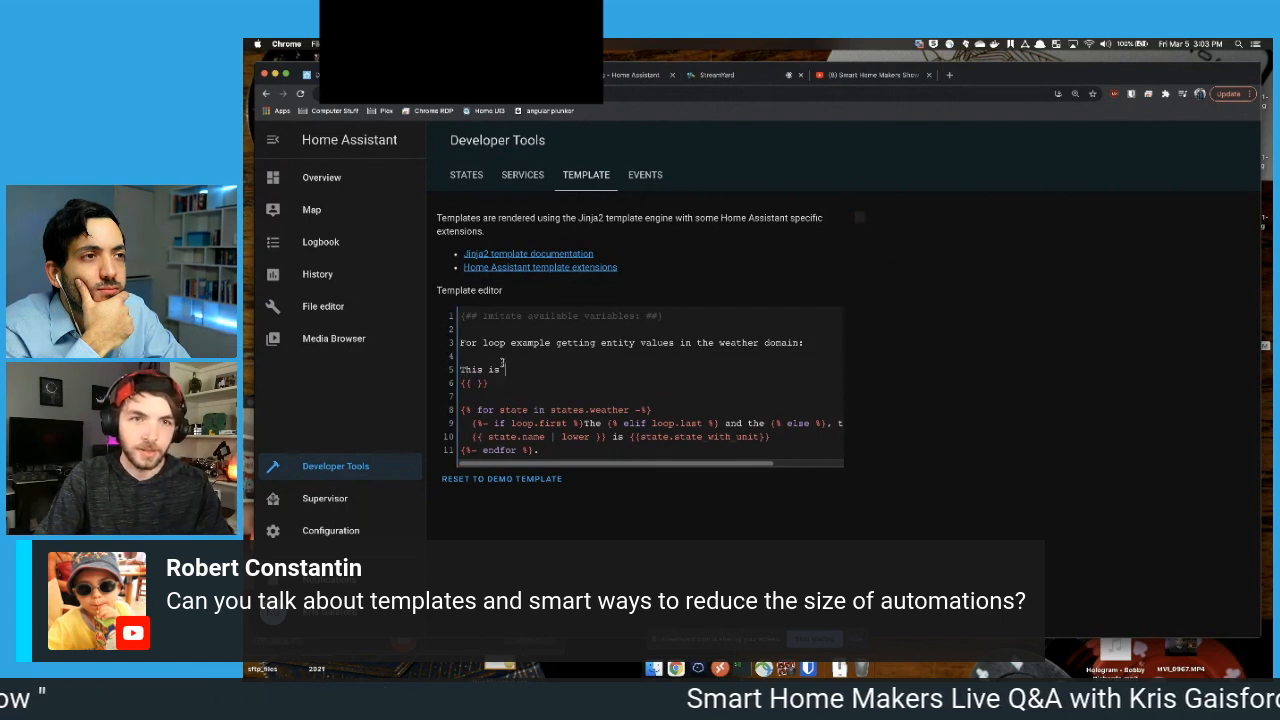
type("text")
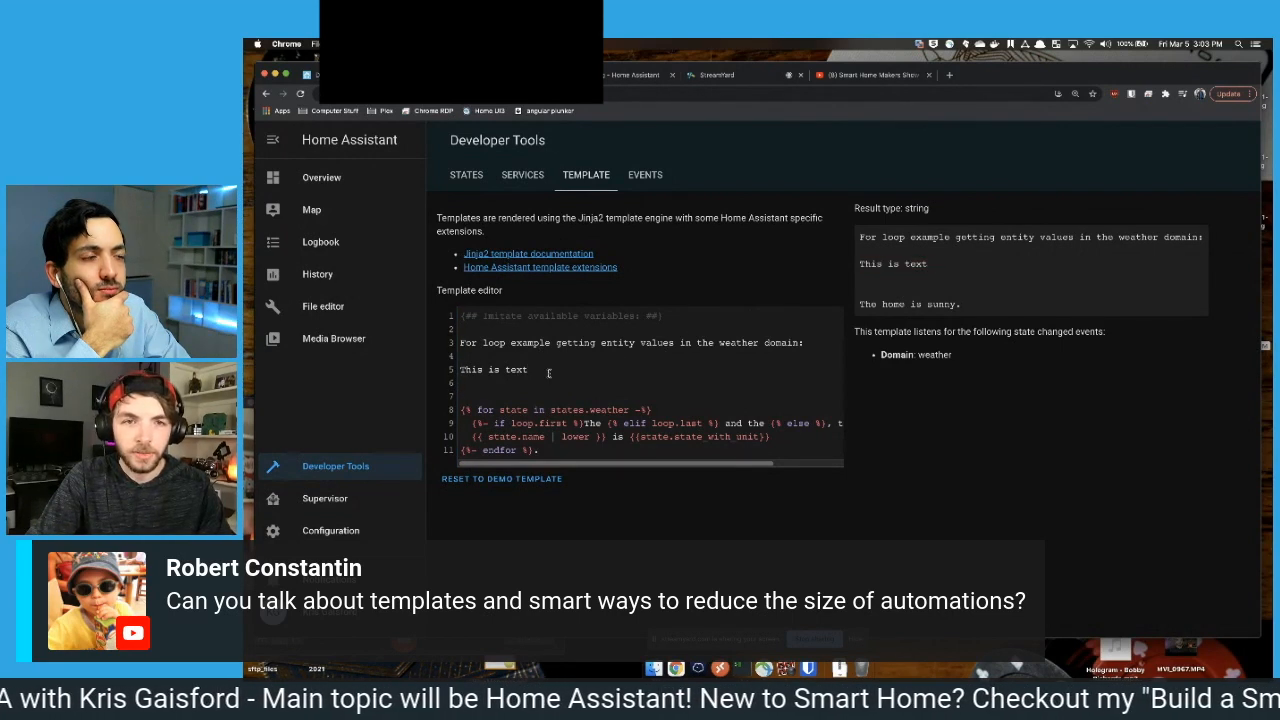
key("Backspace")
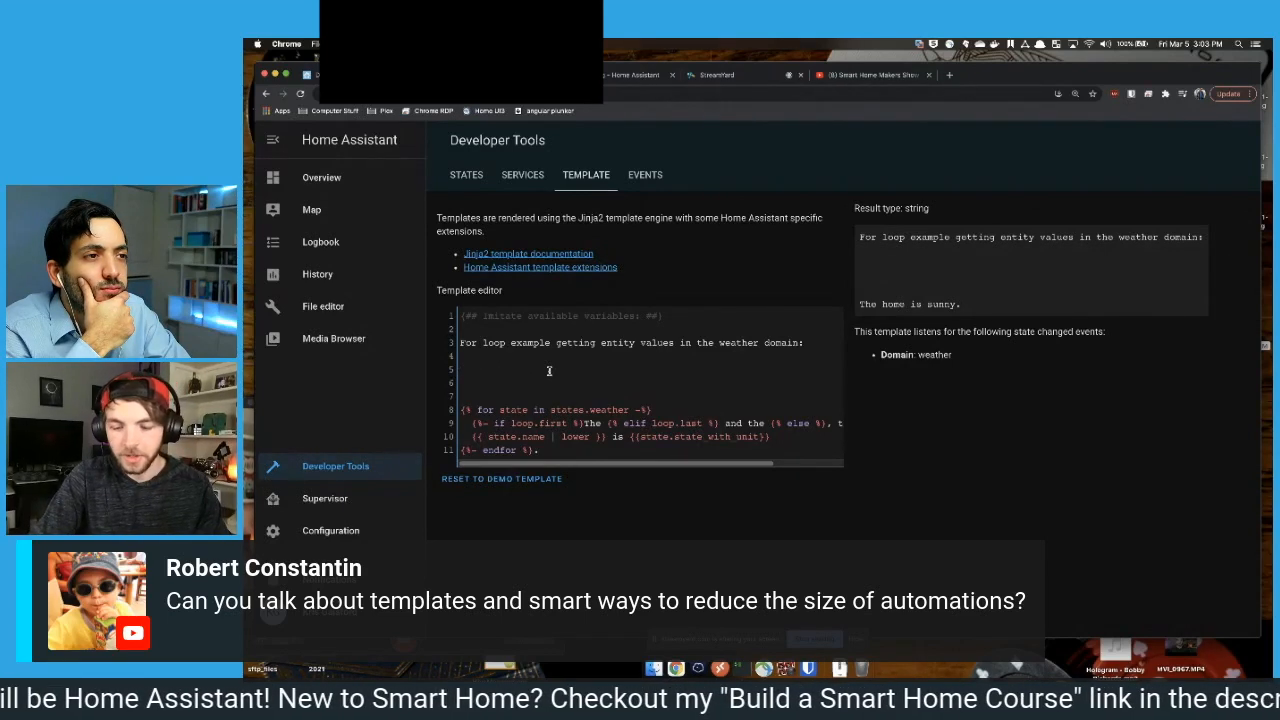
type("{{}}")
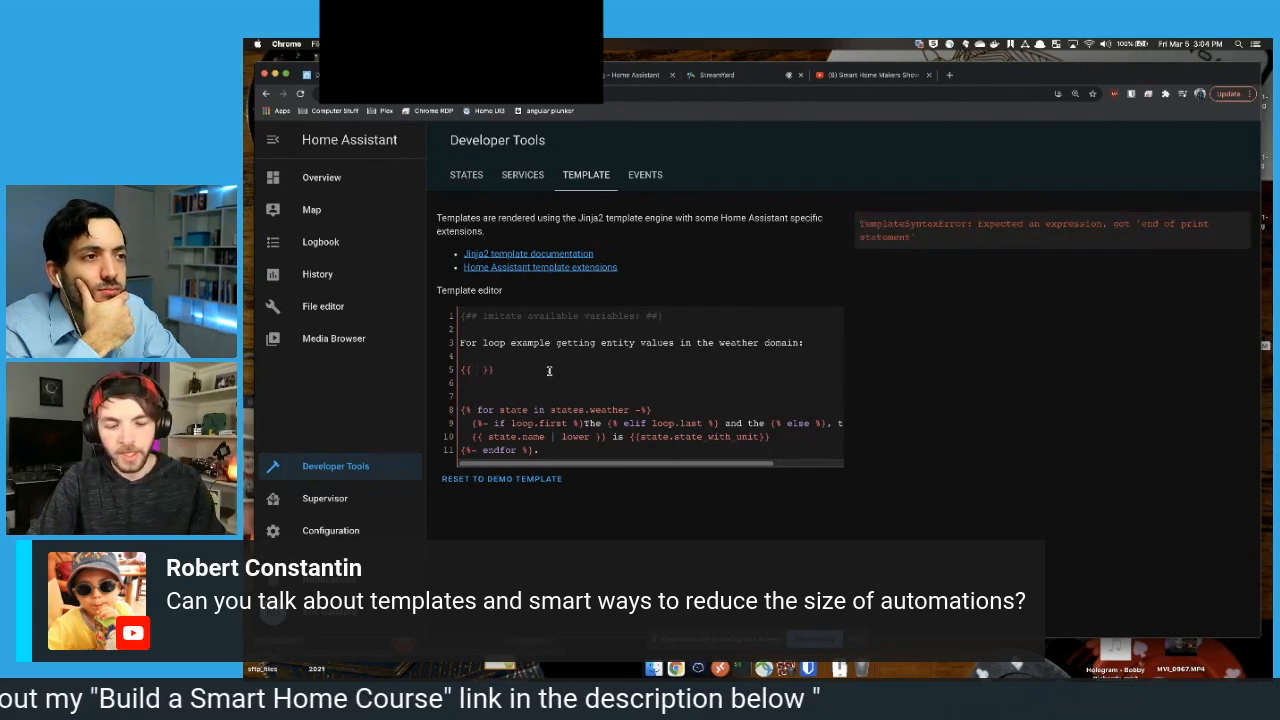
- Write state_attr('weather.home', '') in the braces, copying the temperature attribute name from States
type("state_attr(")
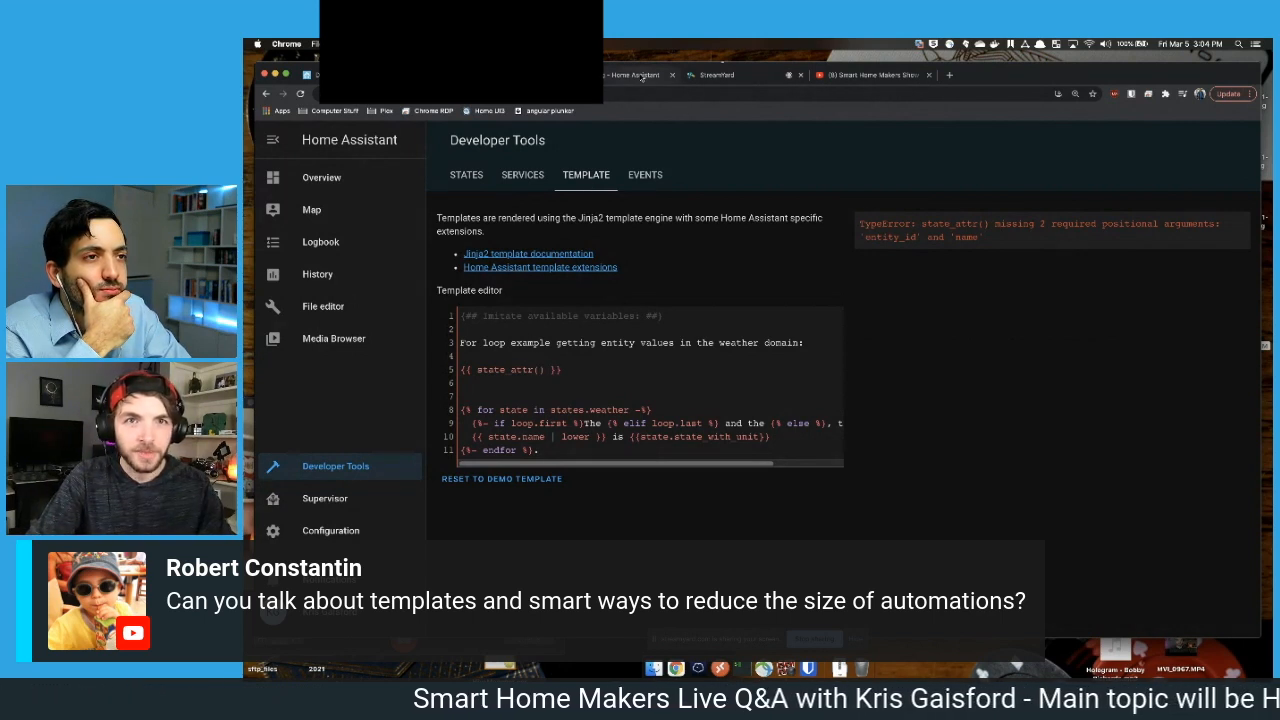
left_click(540, 267)
type("'weather.home")
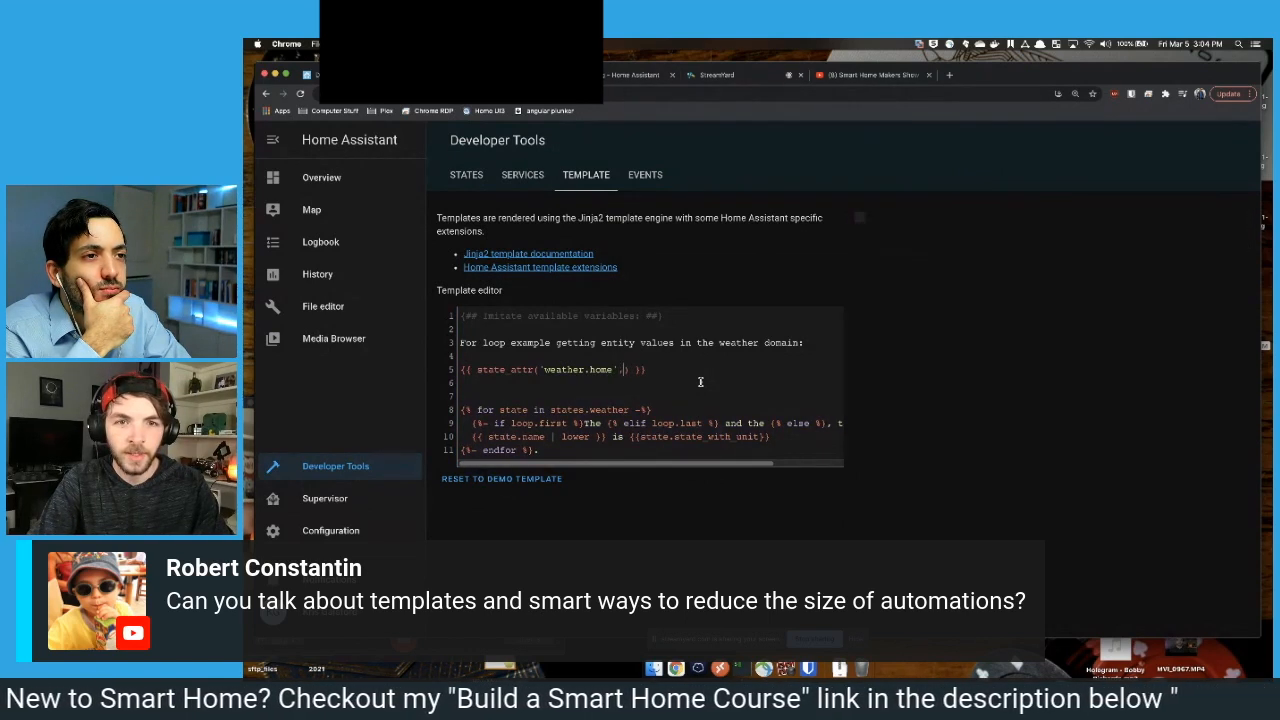
type(",te")
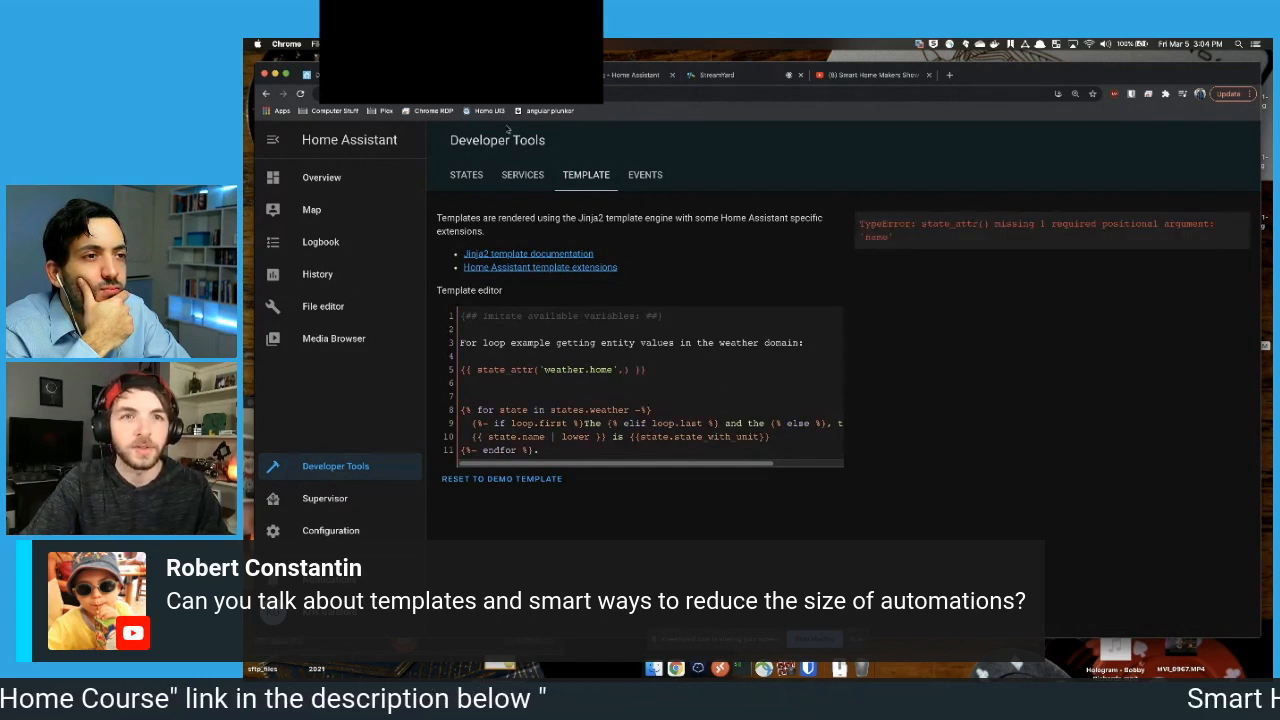
left_click(466, 174)
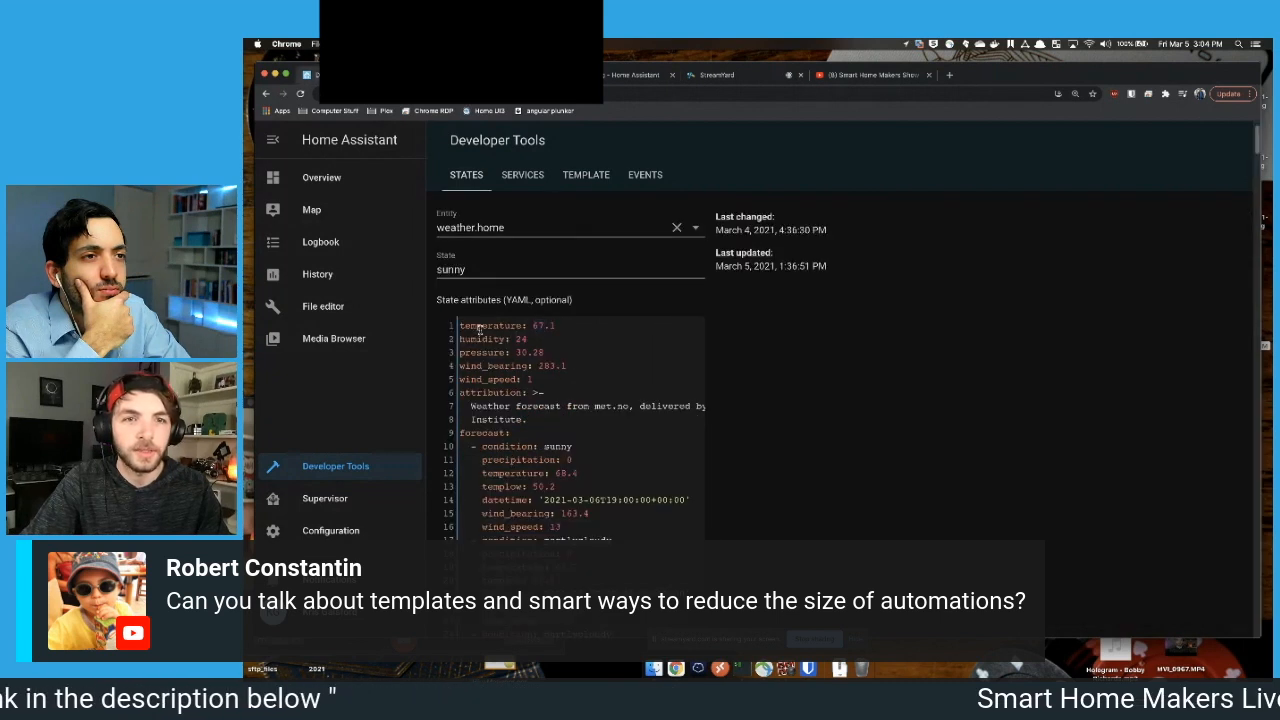
right_click(490, 325)
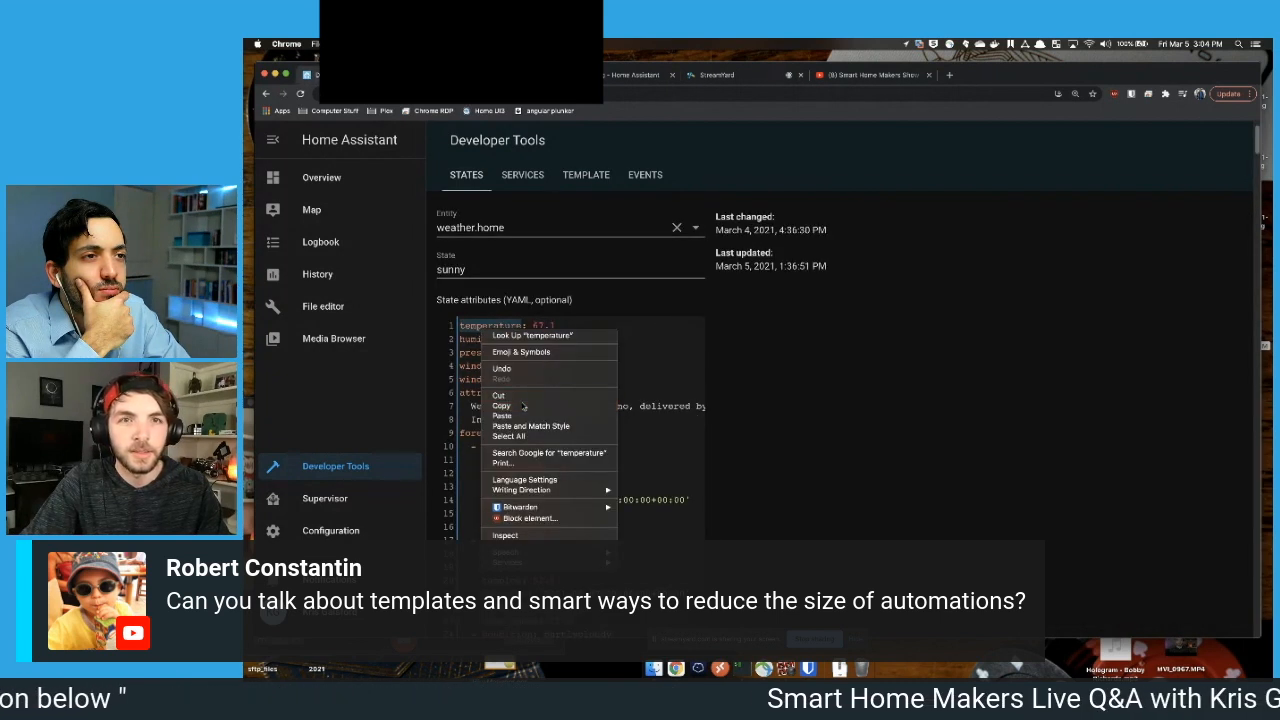
left_click(586, 174)
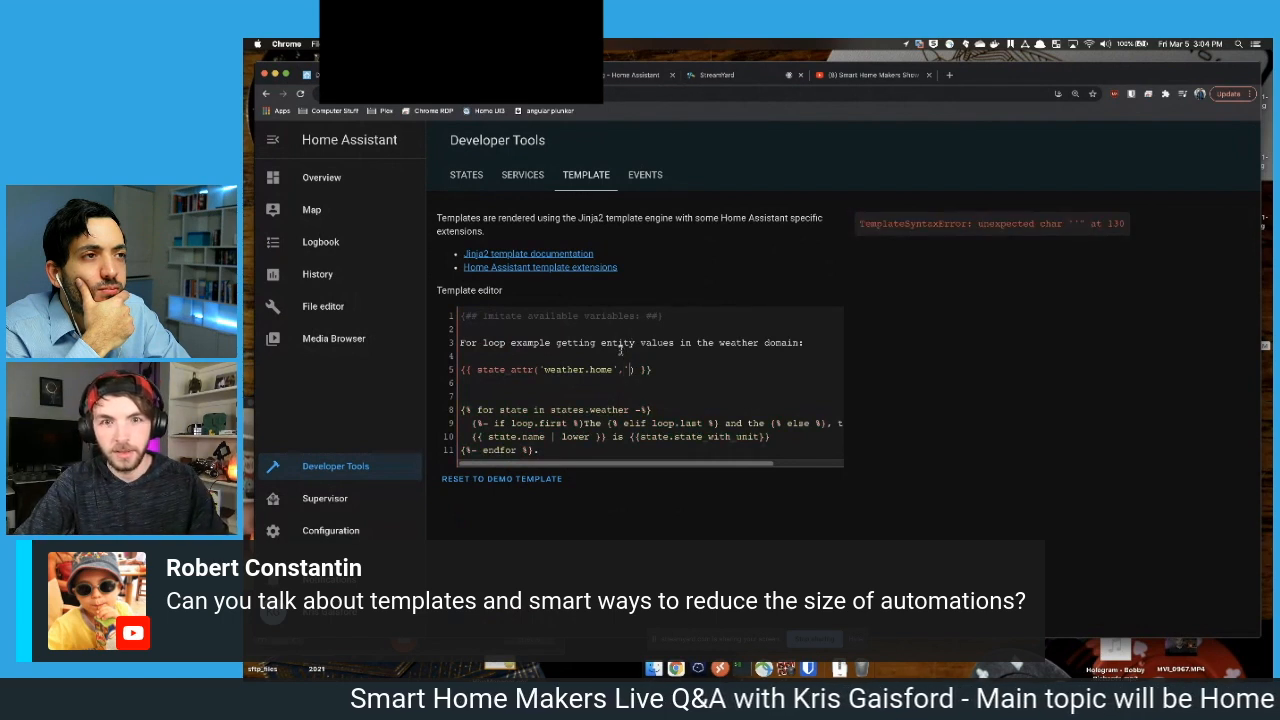
- Finish state_attr with 'temperature' so it renders 66.2, then return to the weather.home states view
type("temperature")
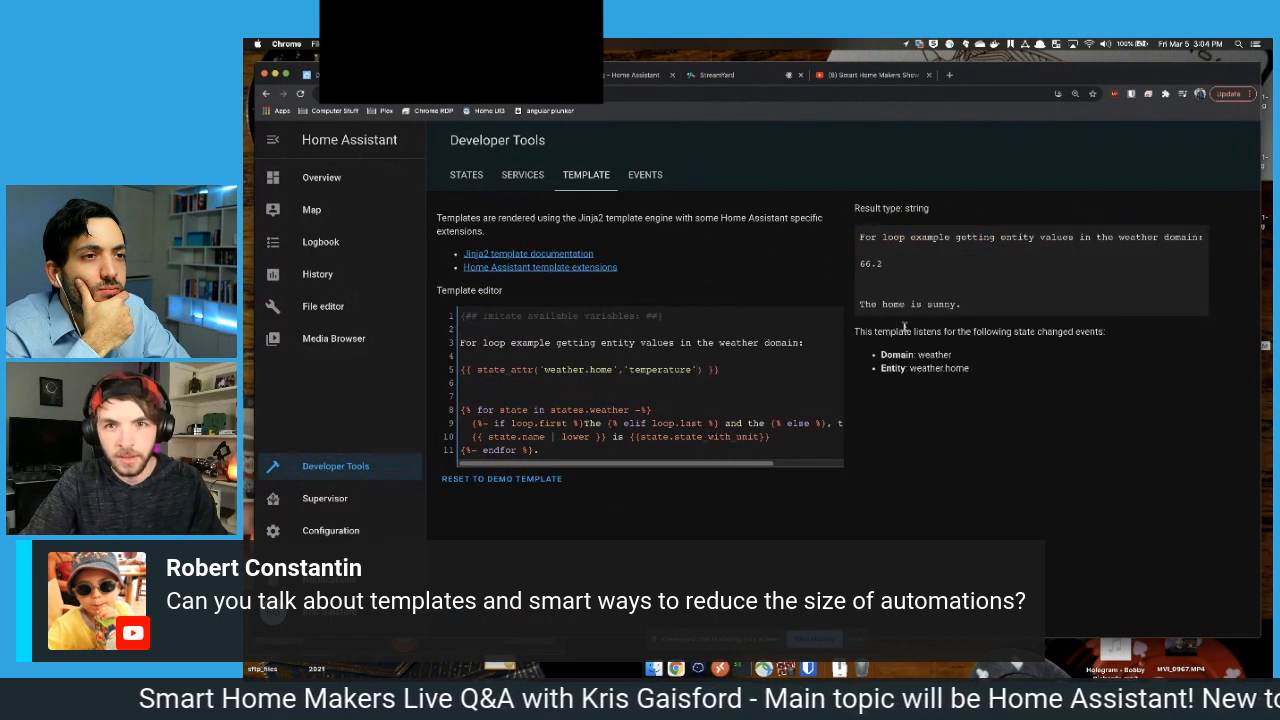
double_click(659, 369)
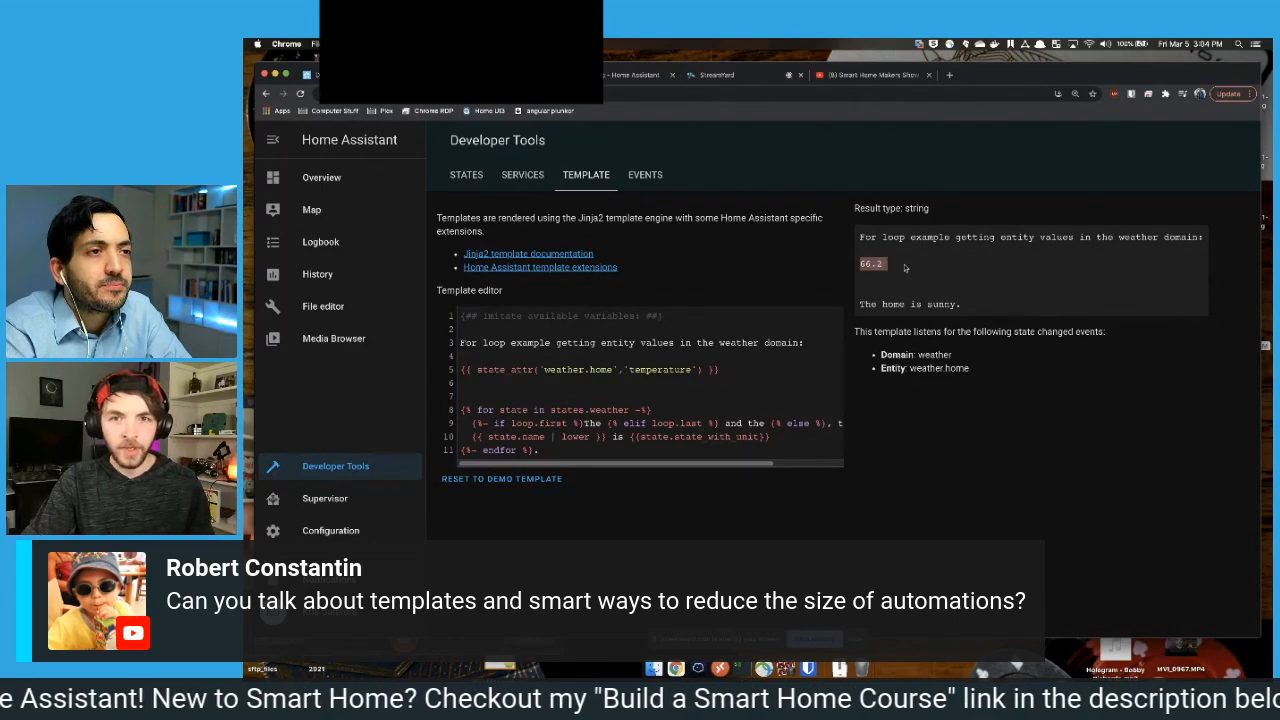
left_click(466, 174)
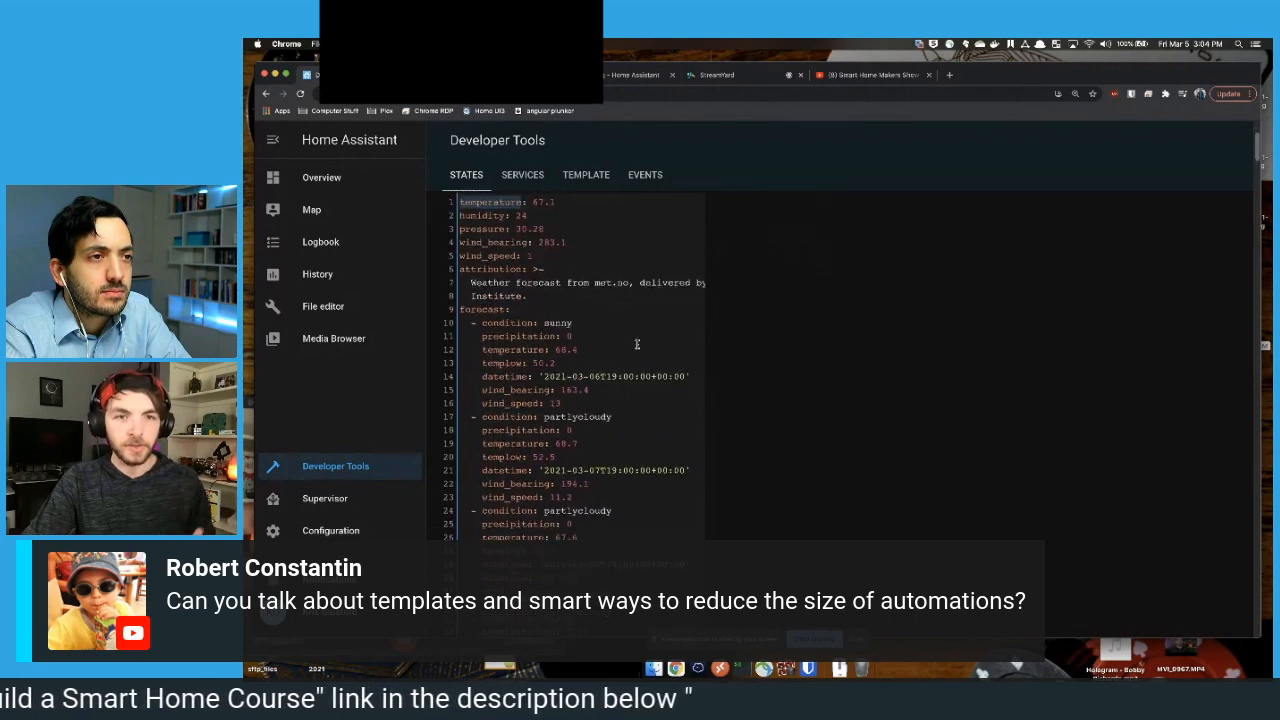
scroll("down", 3)
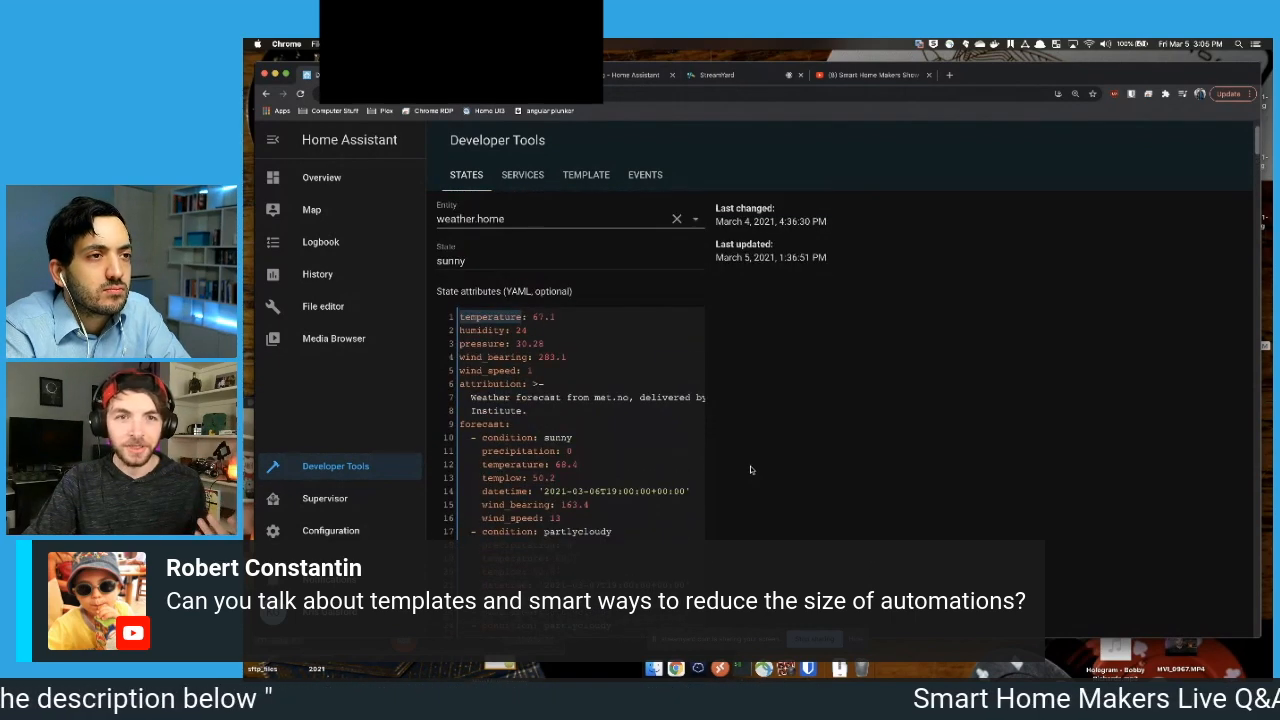
scroll("down", 3)
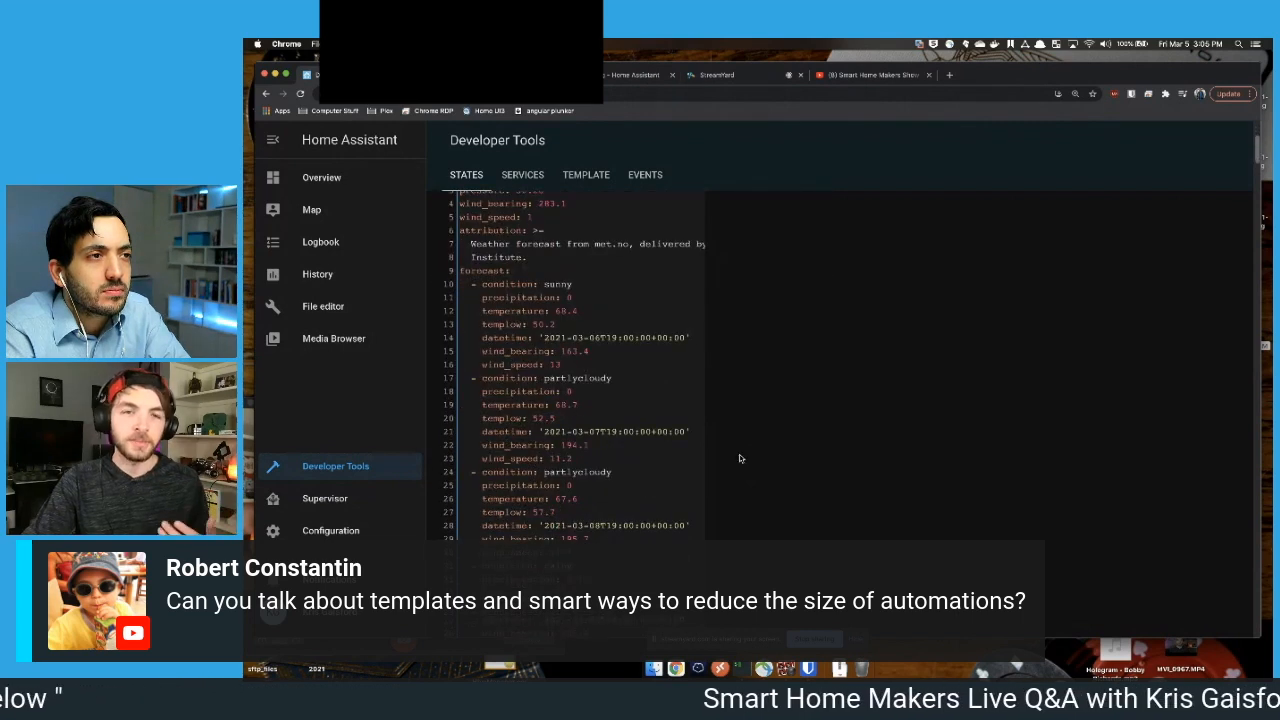
mouse_move(725, 477)
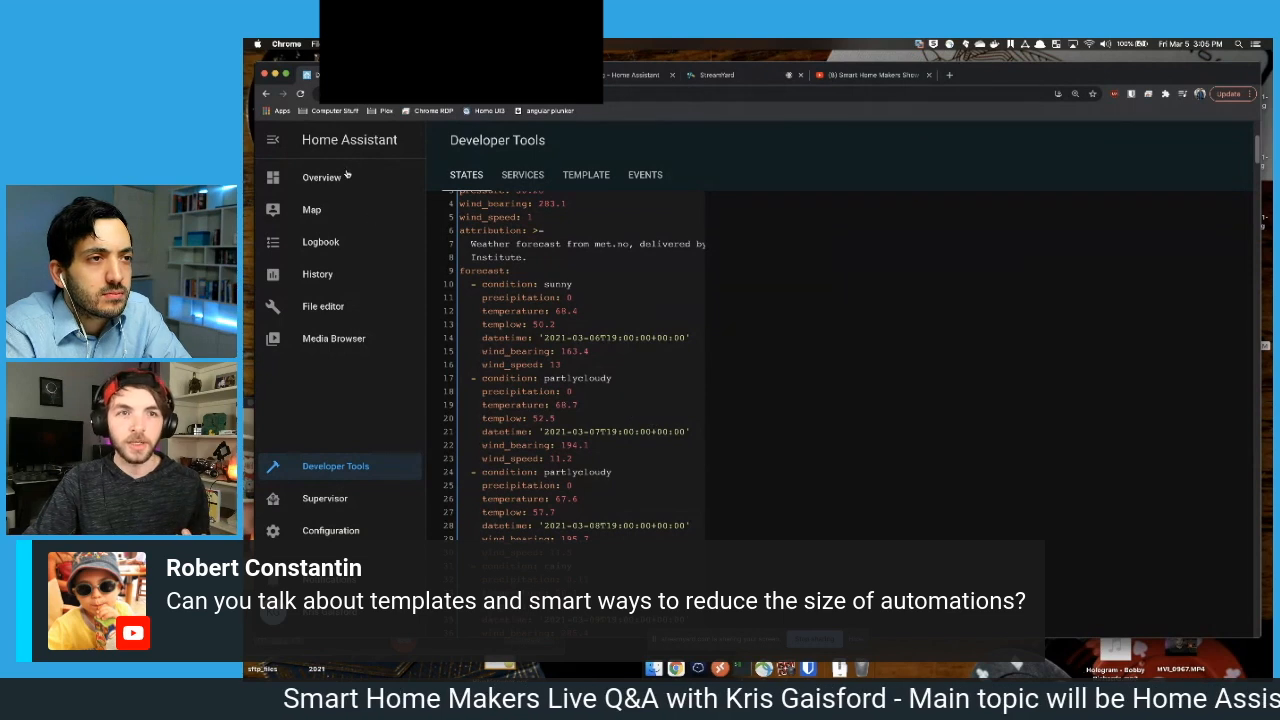
- View the Home overview showing Sunny at 66.2 °F, then switch to the Smart Home Makers livestream
left_click(321, 177)
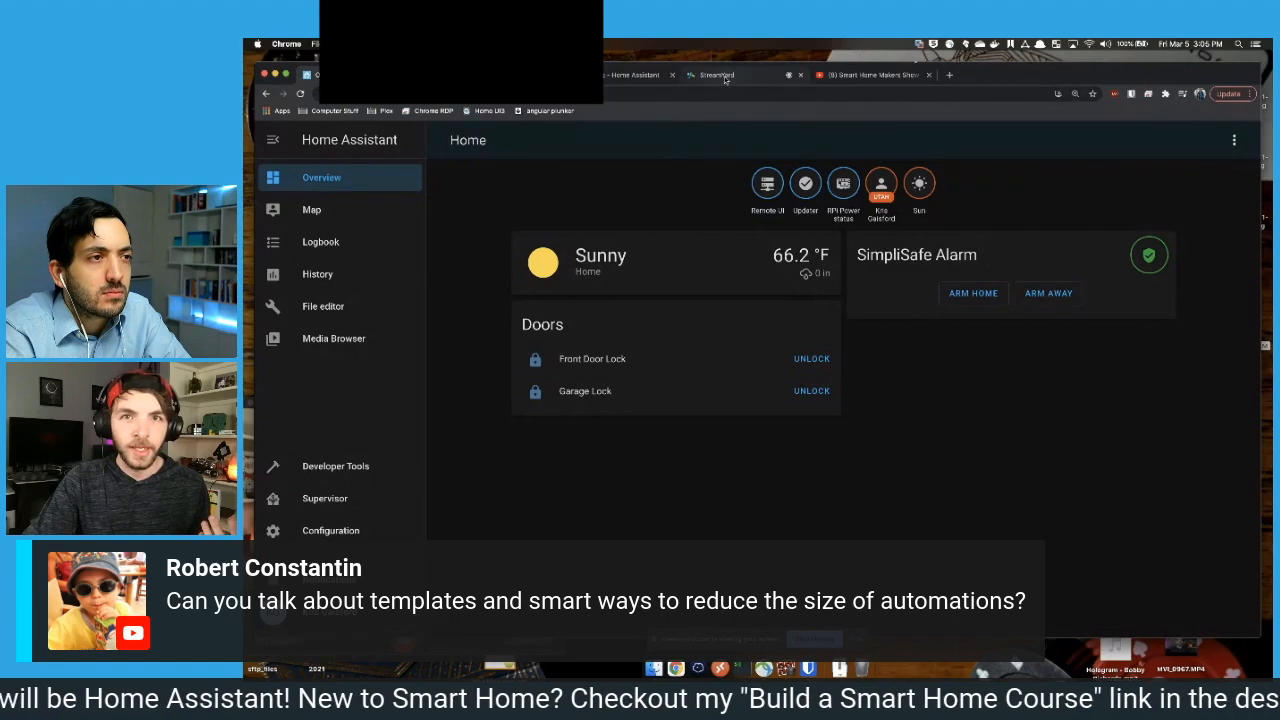
left_click(870, 74)
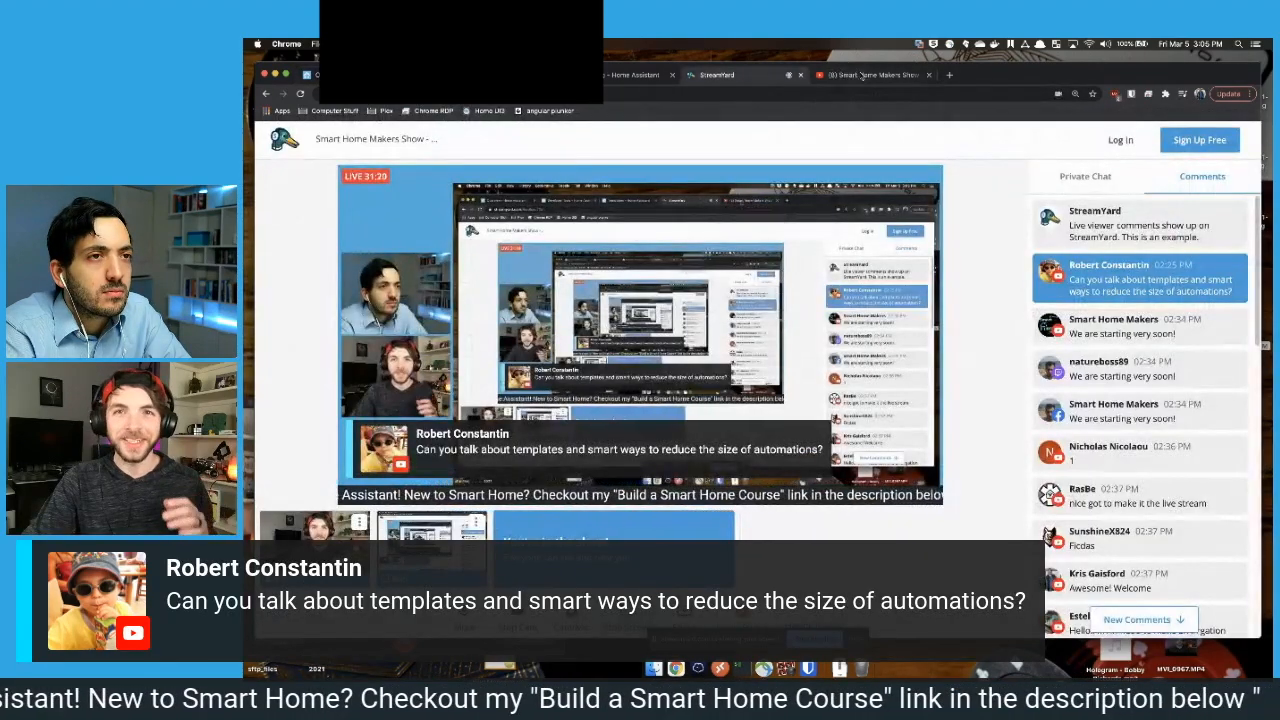